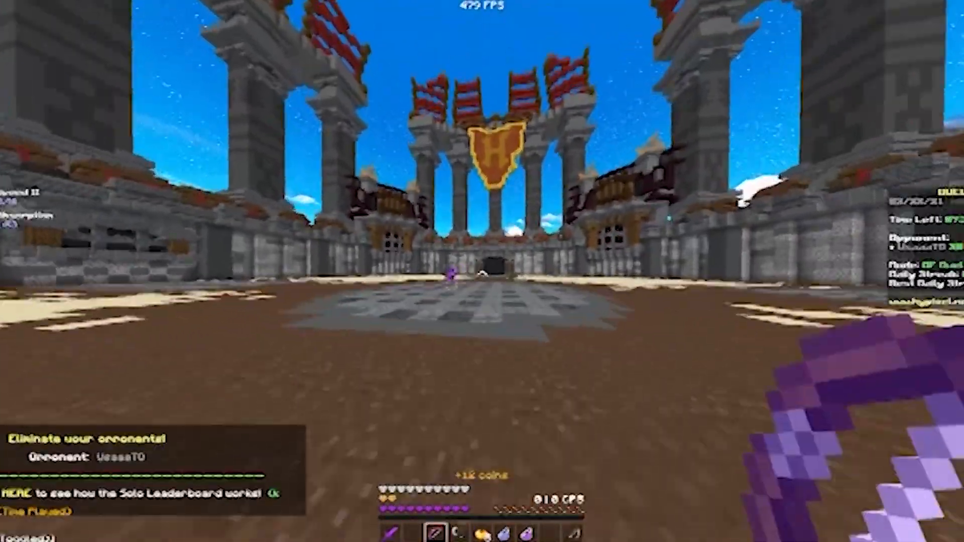
{"action": "mouse_move", "coordinate": [482, 271]}
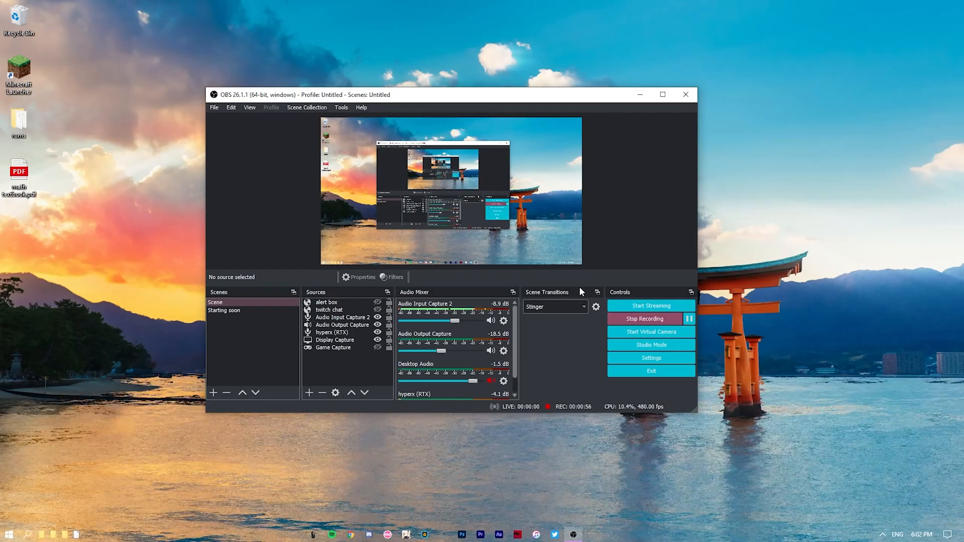
Bring up the OBS Settings window from the Controls dock.
{"action": "left_click", "coordinate": [650, 357]}
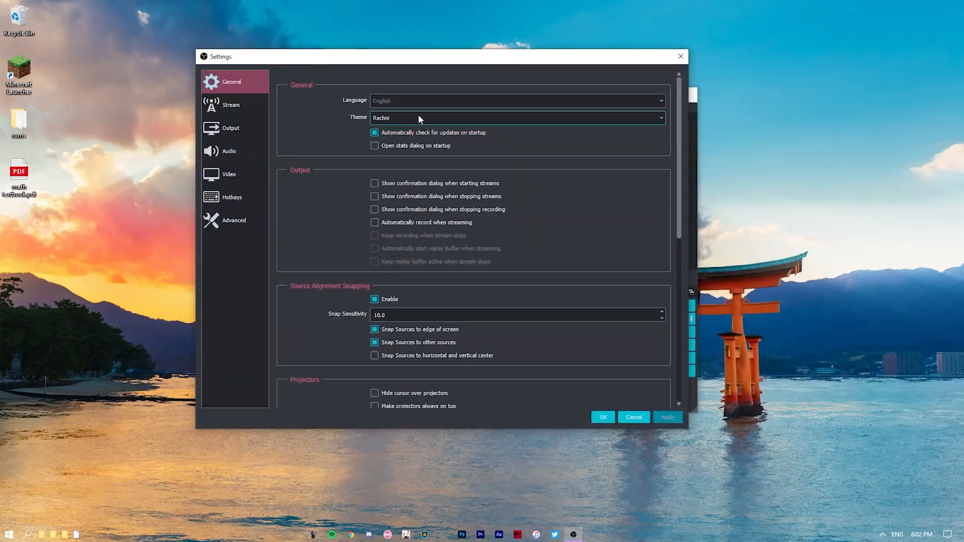
{"action": "mouse_move", "coordinate": [245, 119]}
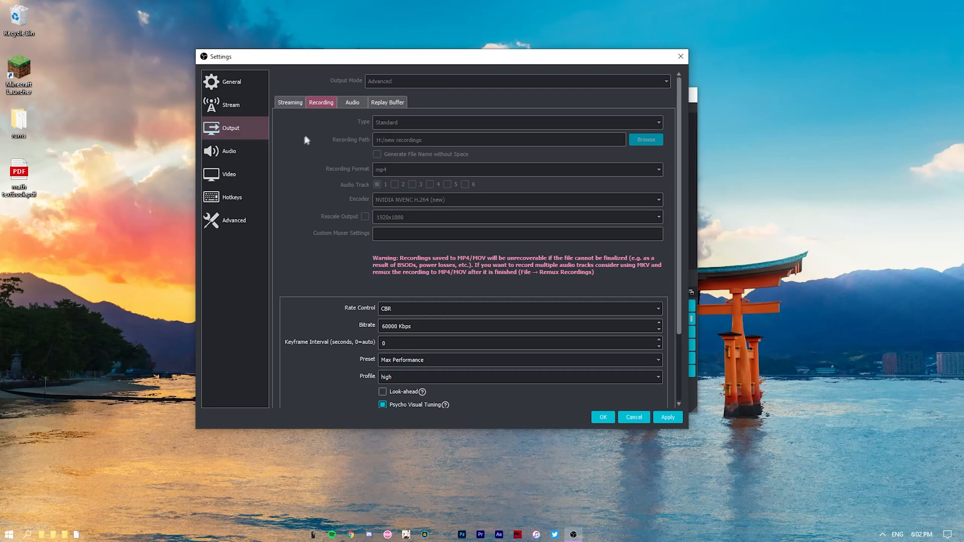
{"action": "mouse_move", "coordinate": [456, 75]}
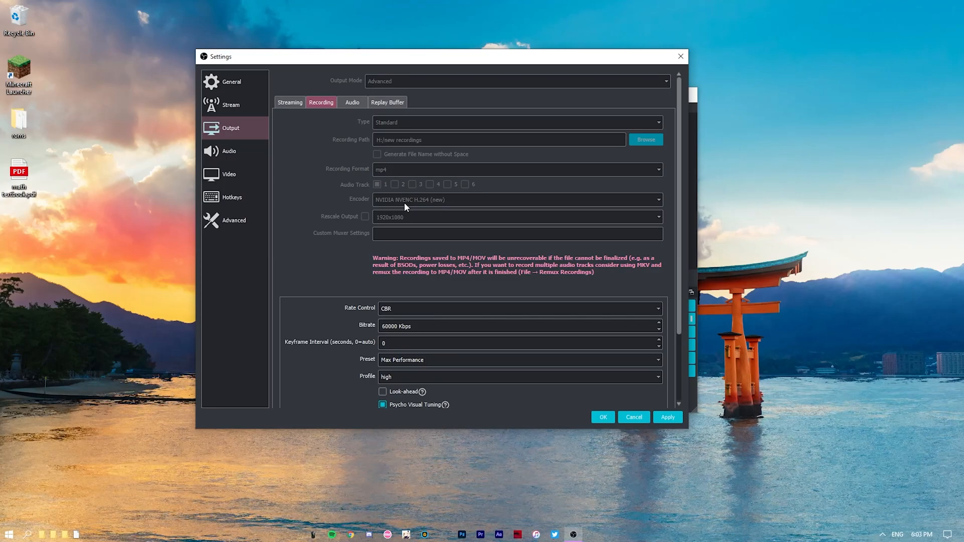
{"action": "mouse_move", "coordinate": [348, 197]}
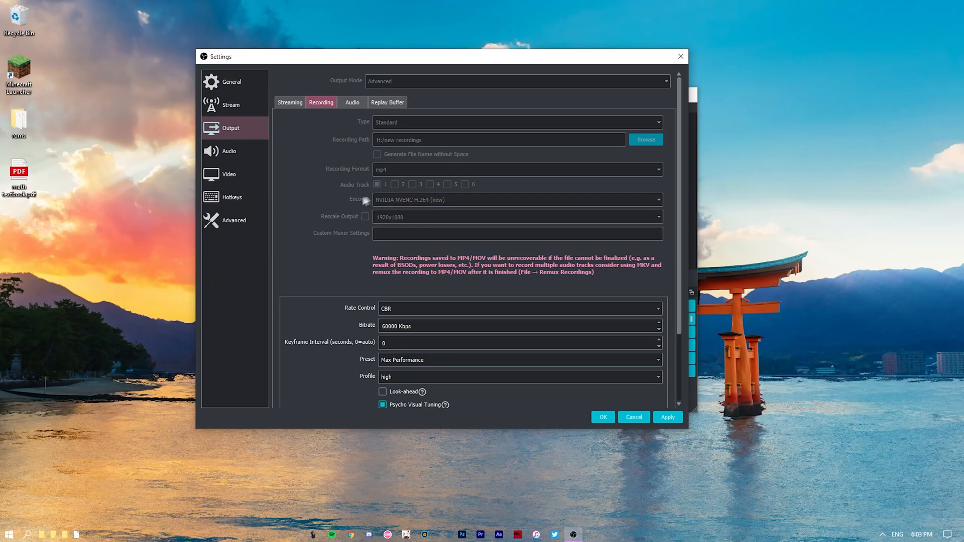
{"action": "mouse_move", "coordinate": [391, 187]}
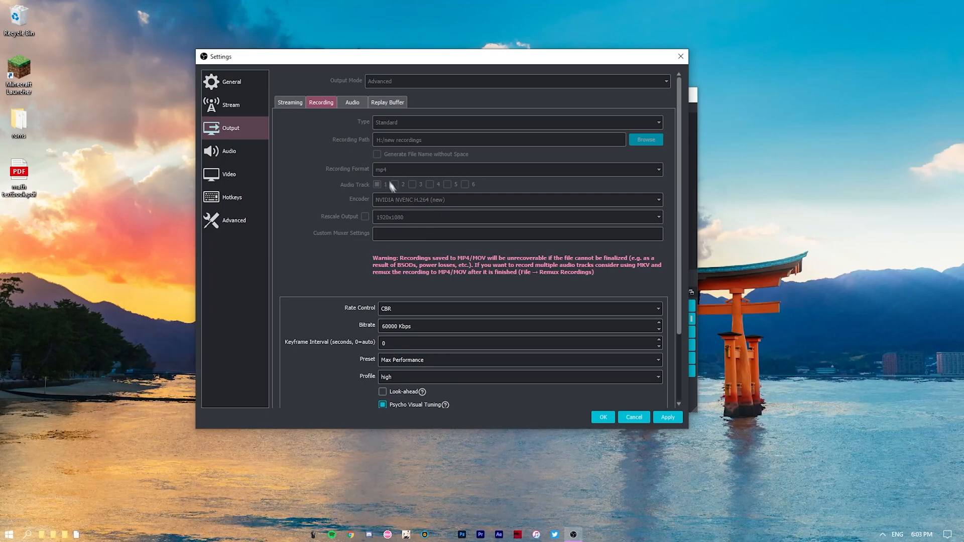
{"action": "mouse_move", "coordinate": [423, 185]}
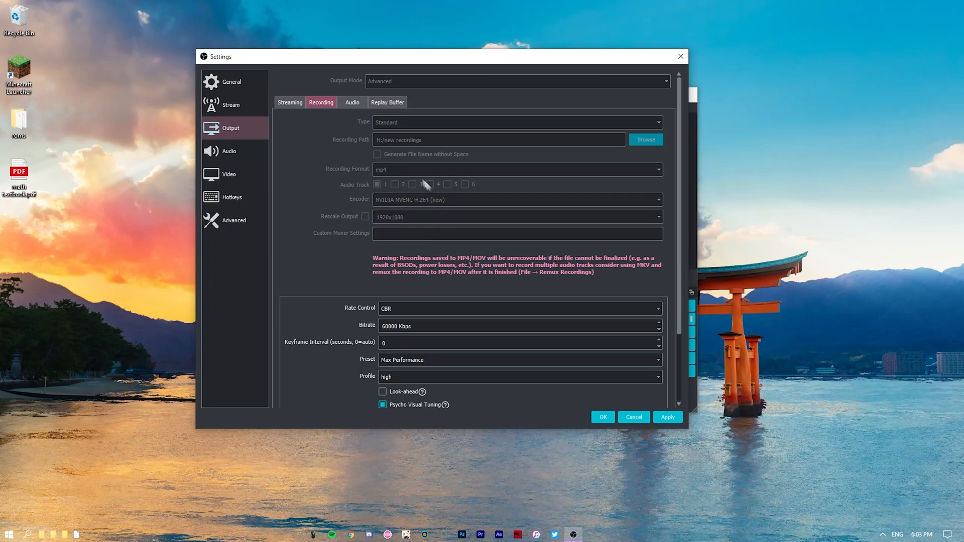
{"action": "mouse_move", "coordinate": [386, 193]}
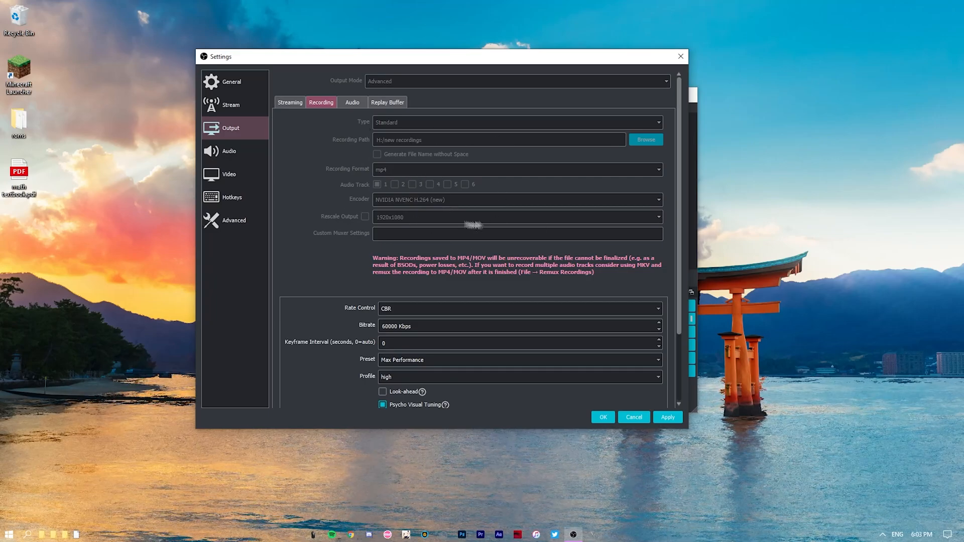
{"action": "scroll", "scroll_direction": "down", "scroll_amount": 3}
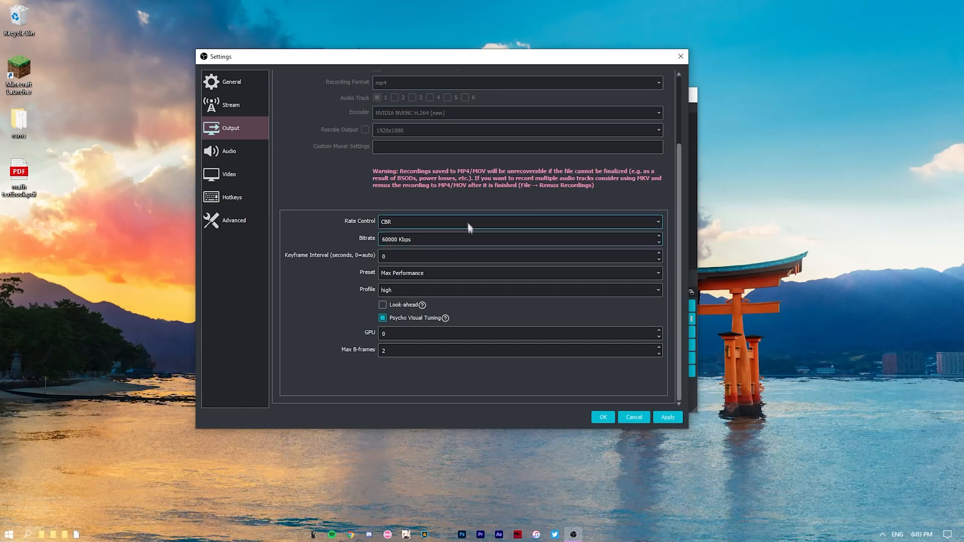
{"action": "left_click", "coordinate": [518, 221]}
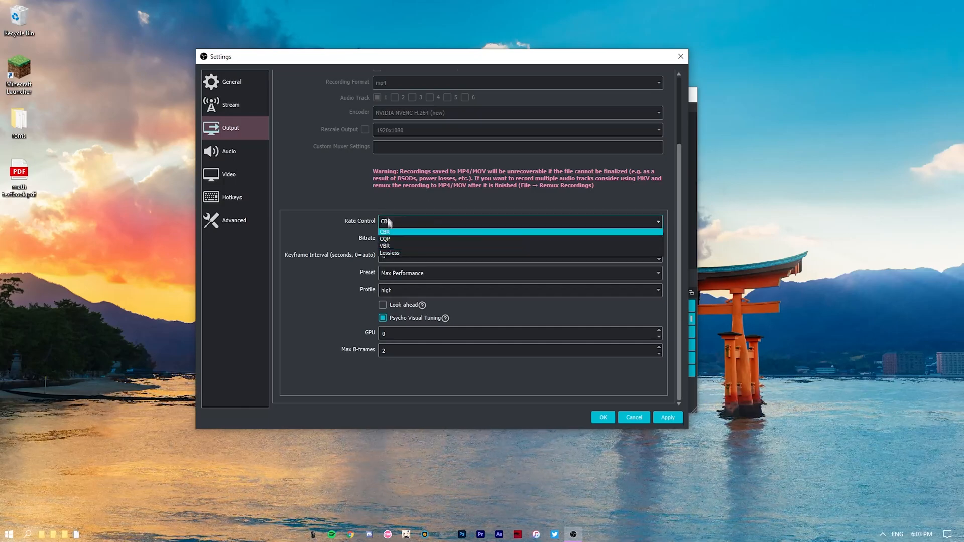
{"action": "mouse_move", "coordinate": [404, 246]}
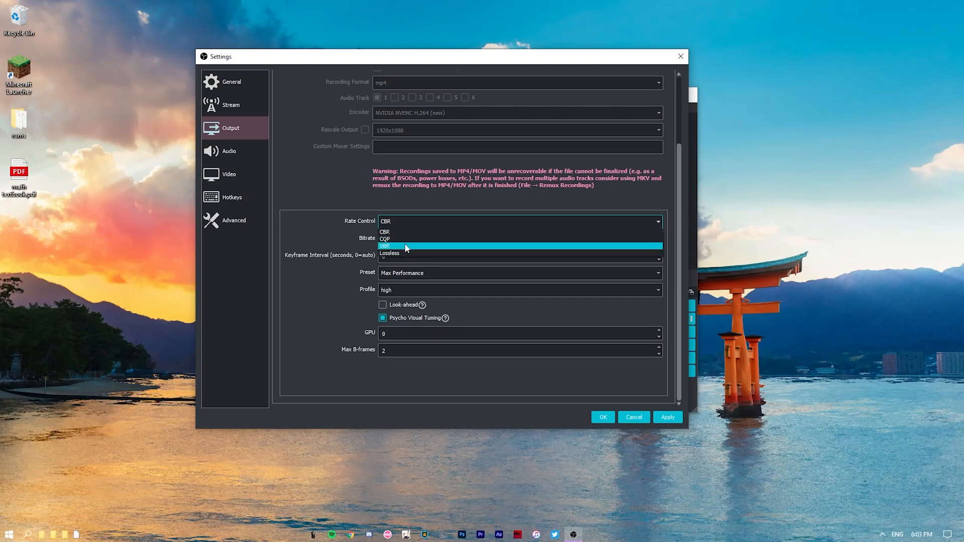
{"action": "left_click", "coordinate": [384, 232]}
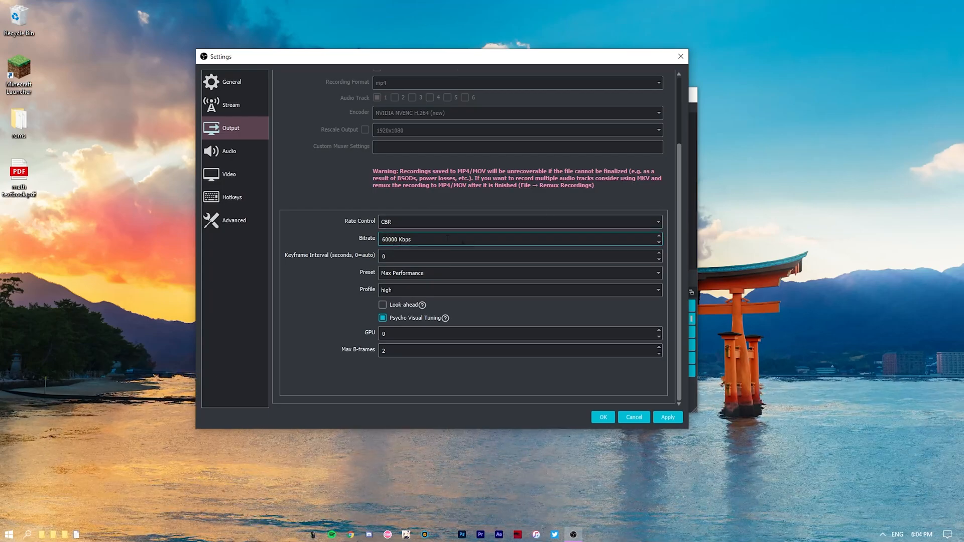
{"action": "triple_click", "coordinate": [395, 239]}
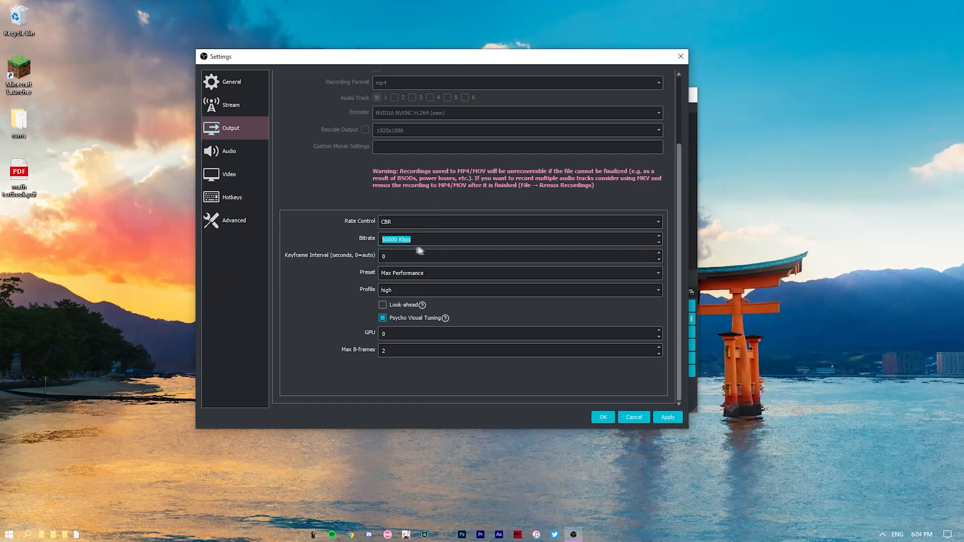
{"action": "left_click", "coordinate": [518, 256]}
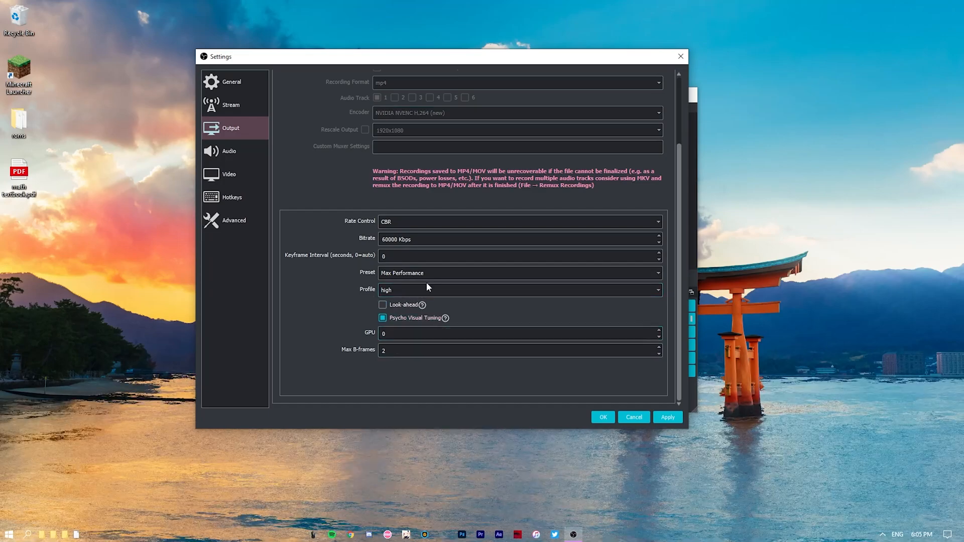
{"action": "mouse_move", "coordinate": [353, 336]}
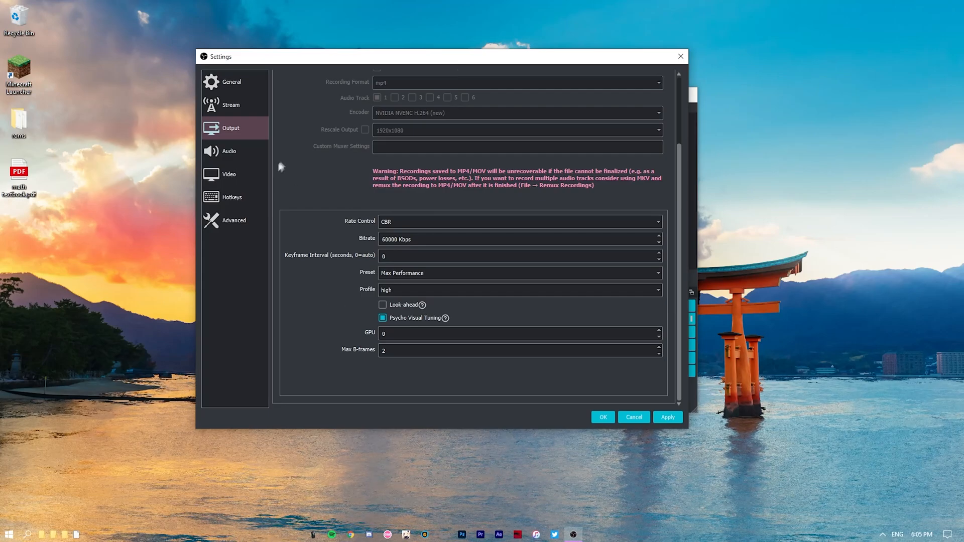
Show the Audio settings page with sample rate and global device options.
{"action": "left_click", "coordinate": [229, 150]}
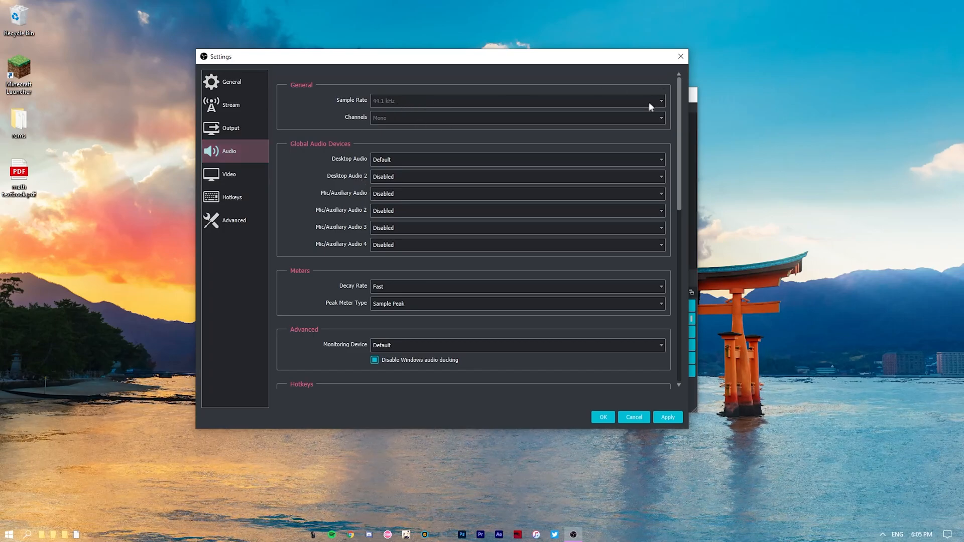
{"action": "mouse_move", "coordinate": [411, 107]}
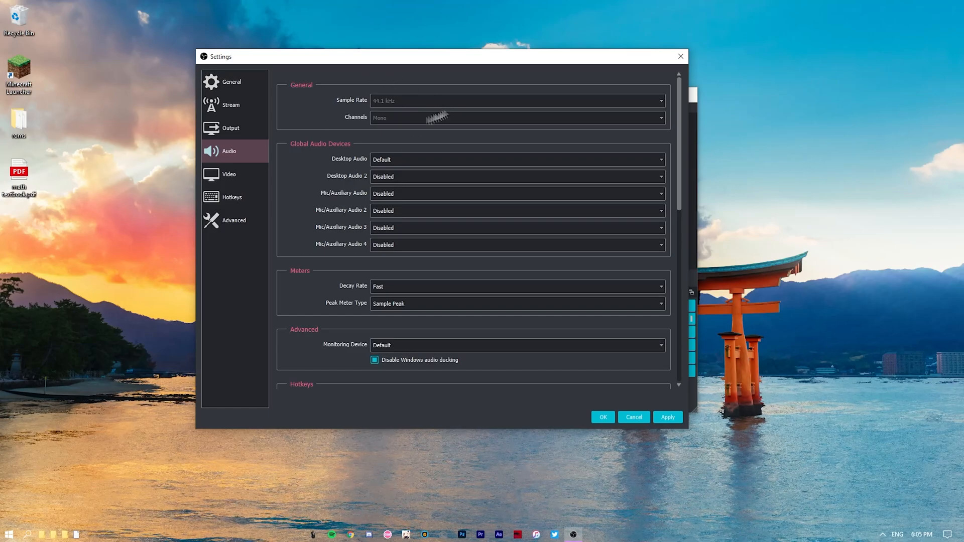
{"action": "mouse_move", "coordinate": [235, 174]}
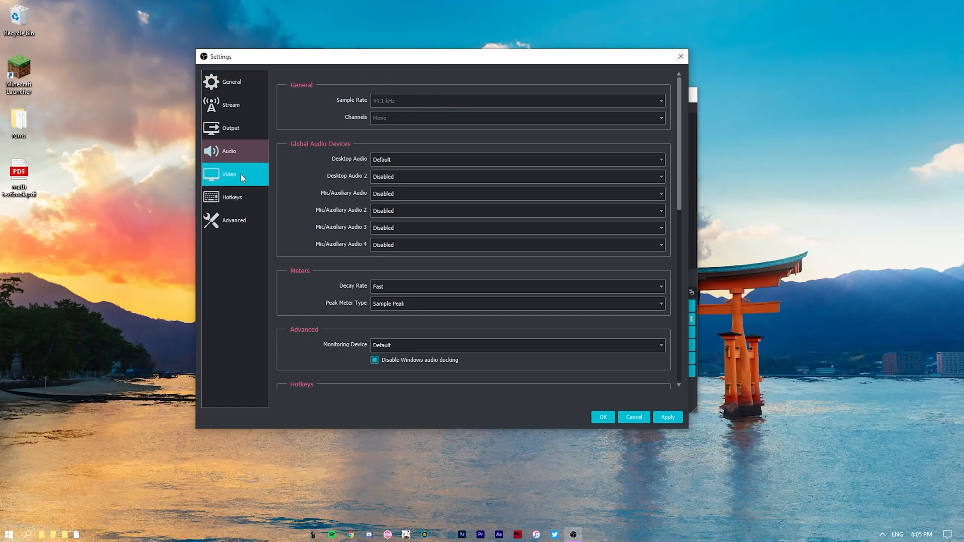
Review the Video page's 1920x1080, 360/1 FPS settings, then move on to Hotkeys.
{"action": "left_click", "coordinate": [229, 174]}
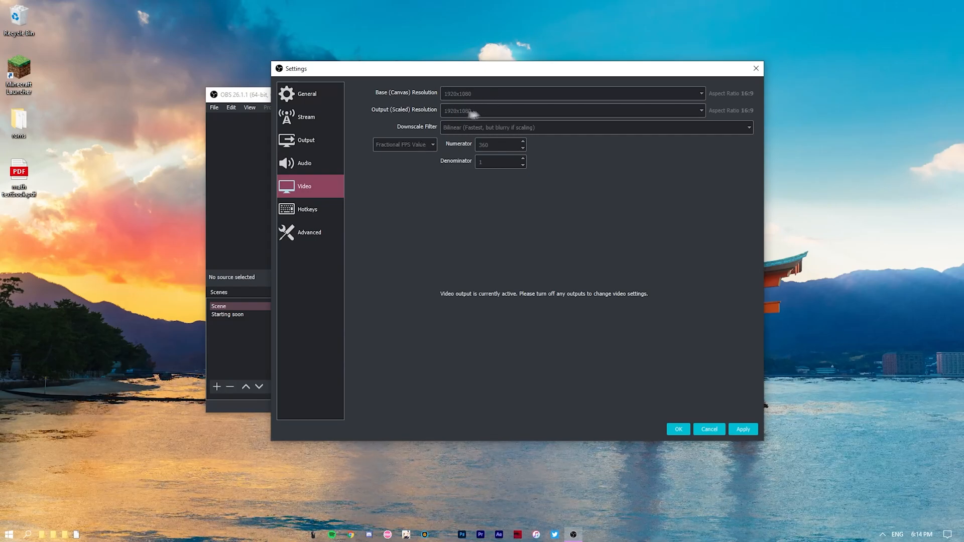
{"action": "mouse_move", "coordinate": [490, 115]}
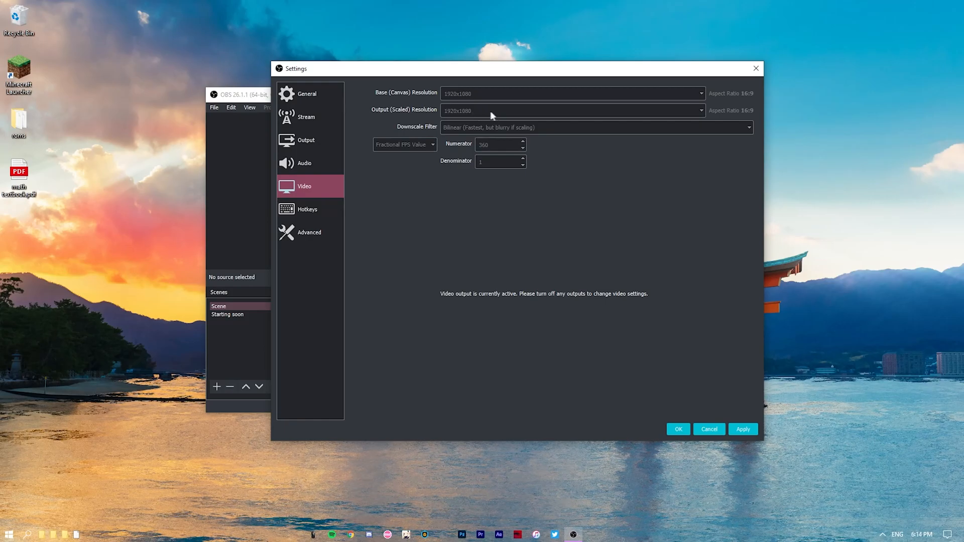
{"action": "mouse_move", "coordinate": [438, 132]}
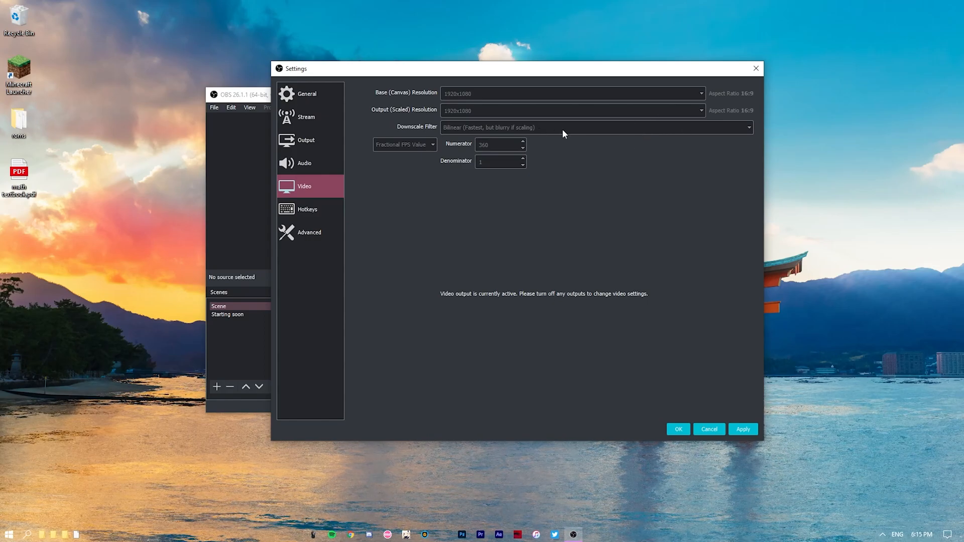
{"action": "mouse_move", "coordinate": [470, 109]}
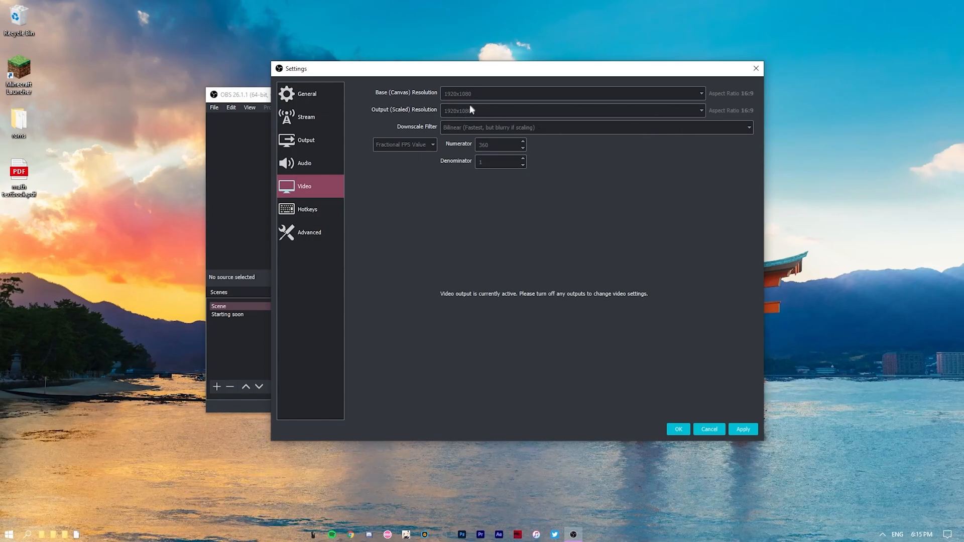
{"action": "mouse_move", "coordinate": [398, 147]}
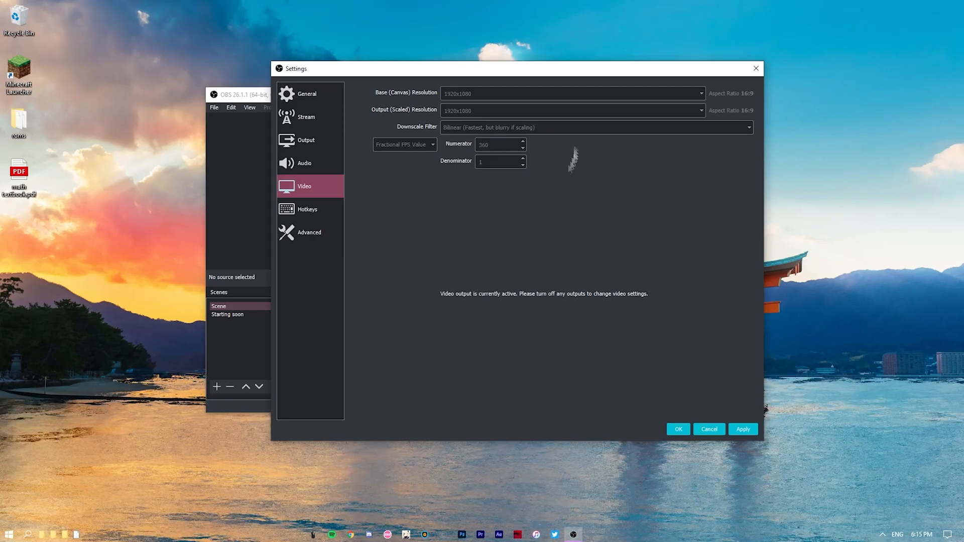
{"action": "mouse_move", "coordinate": [521, 206]}
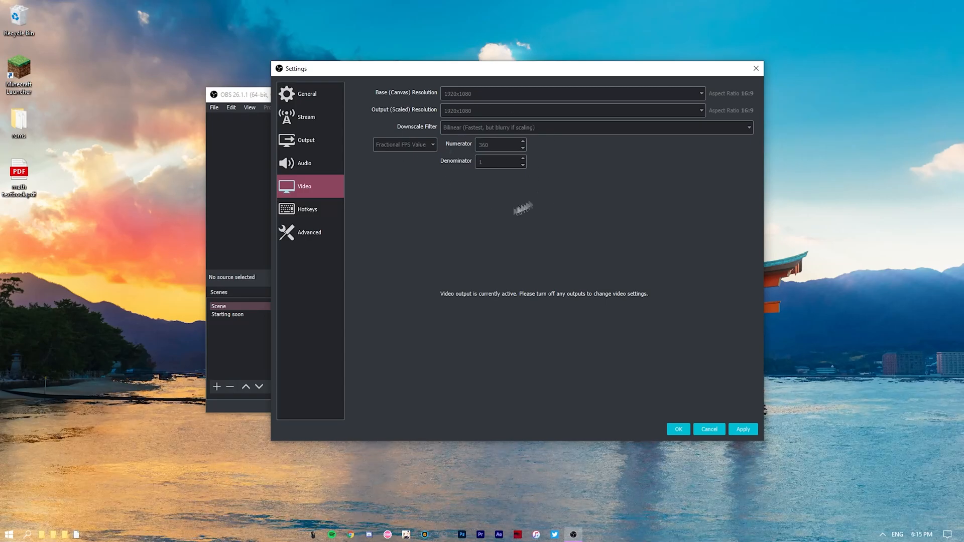
{"action": "mouse_move", "coordinate": [465, 151]}
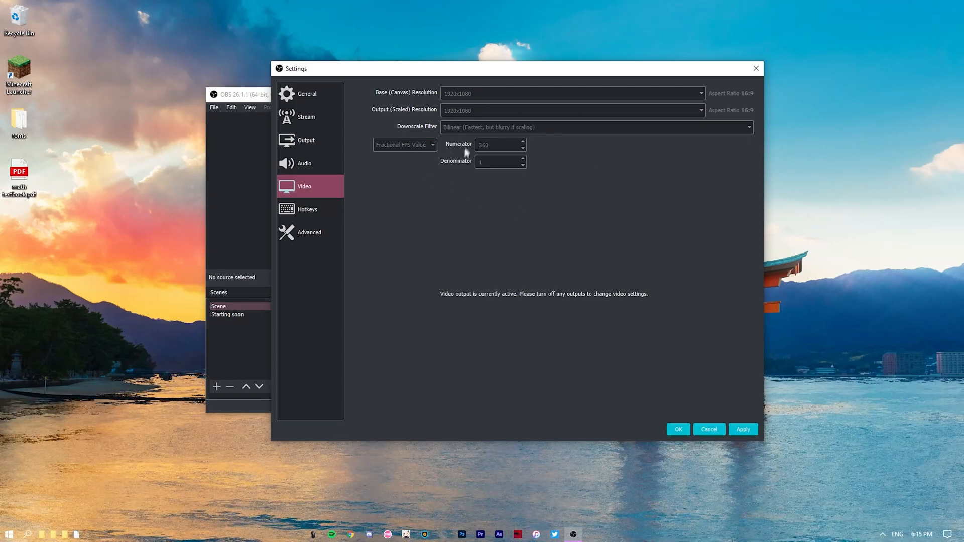
{"action": "mouse_move", "coordinate": [483, 187]}
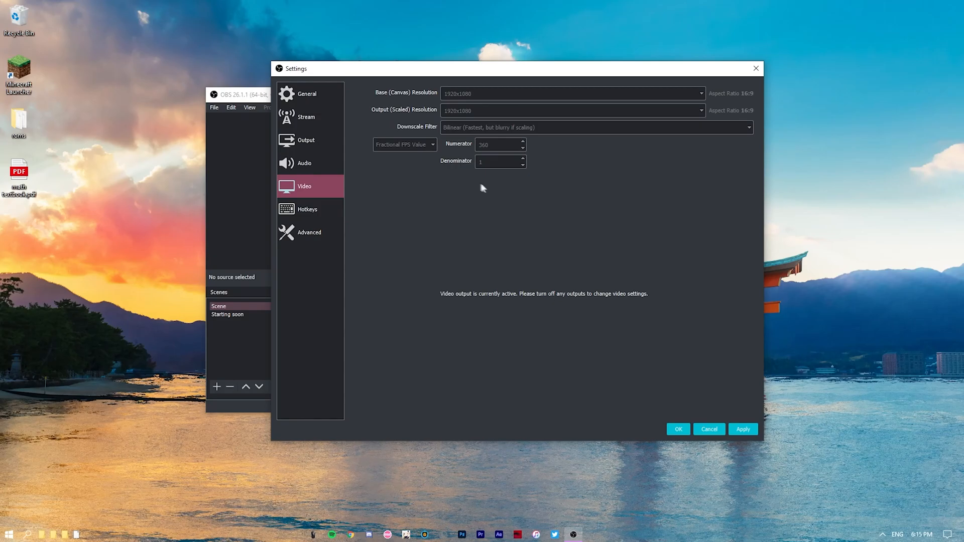
{"action": "mouse_move", "coordinate": [510, 249]}
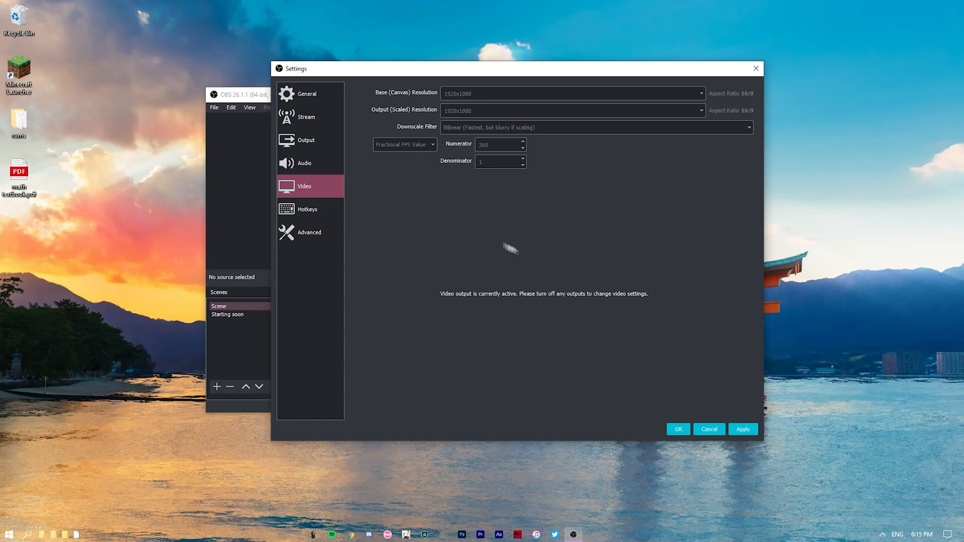
{"action": "mouse_move", "coordinate": [582, 128]}
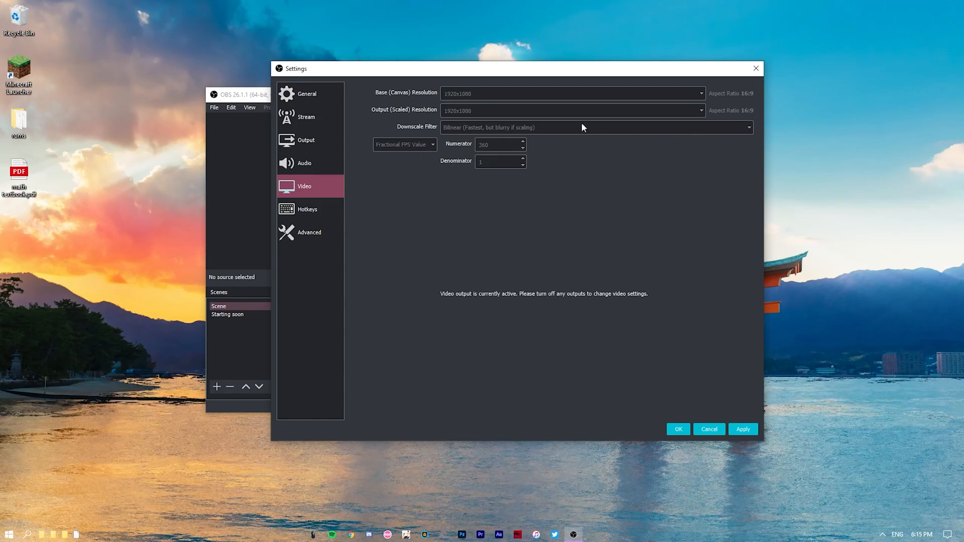
{"action": "mouse_move", "coordinate": [553, 141]}
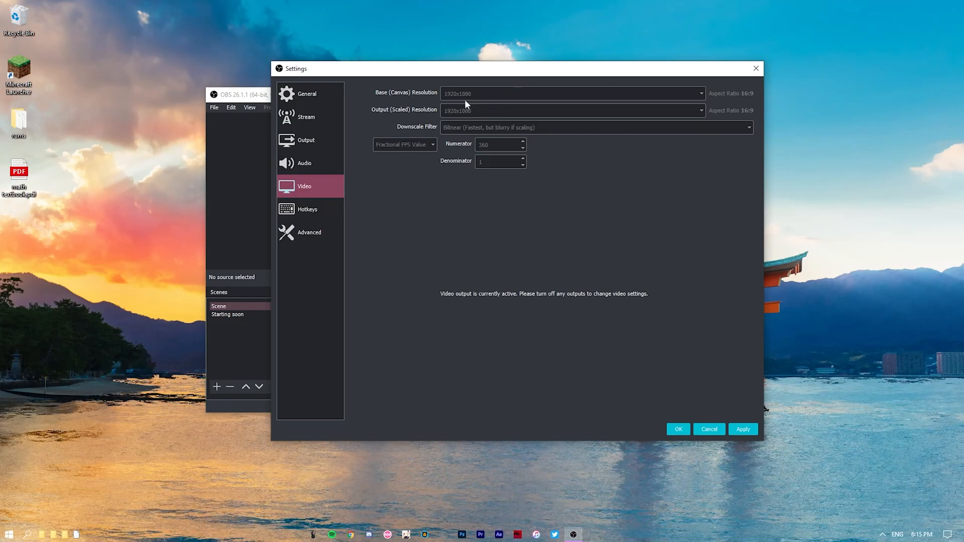
{"action": "mouse_move", "coordinate": [479, 136]}
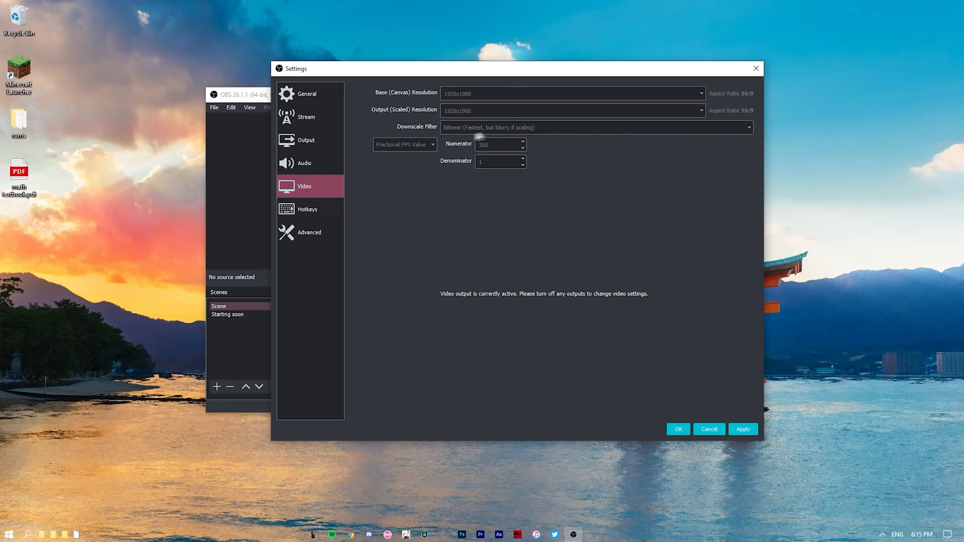
{"action": "mouse_move", "coordinate": [466, 152]}
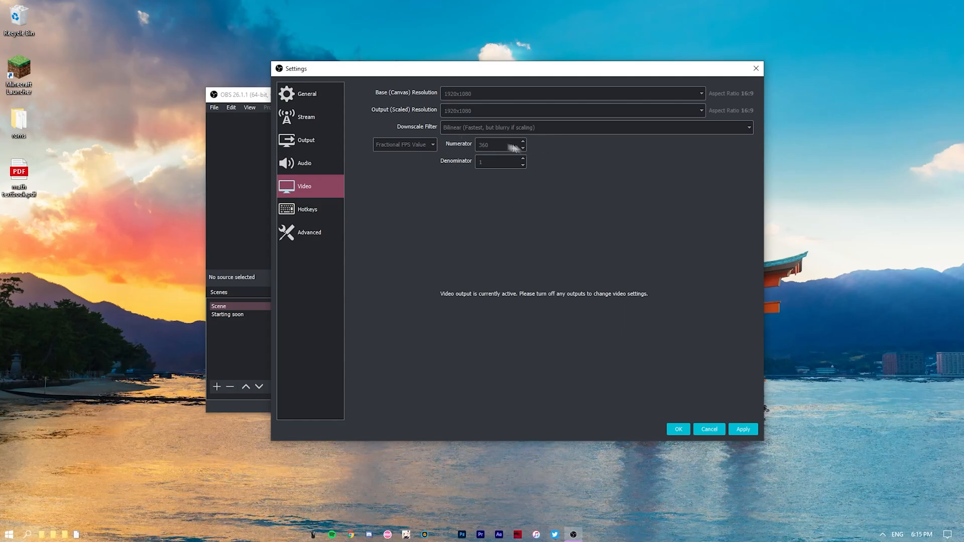
{"action": "mouse_move", "coordinate": [470, 174]}
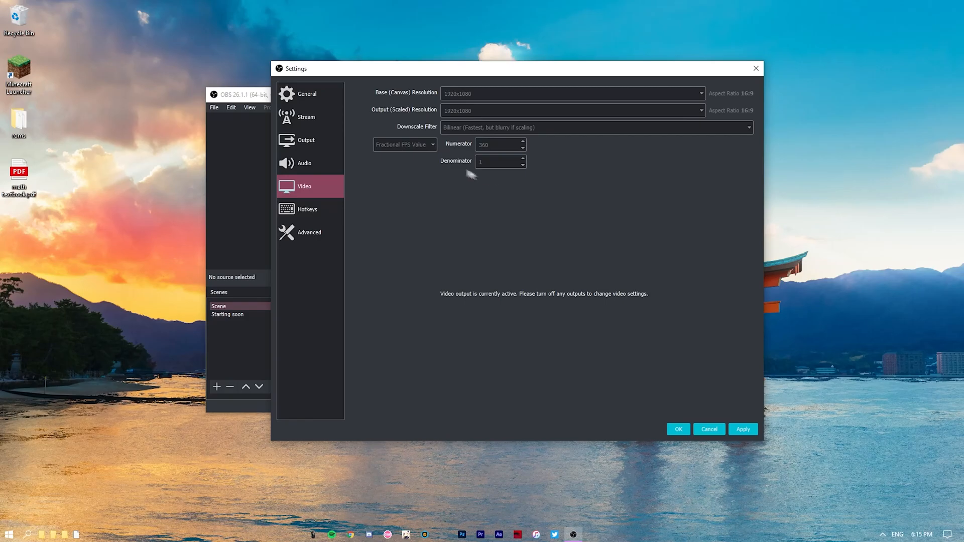
{"action": "mouse_move", "coordinate": [499, 179]}
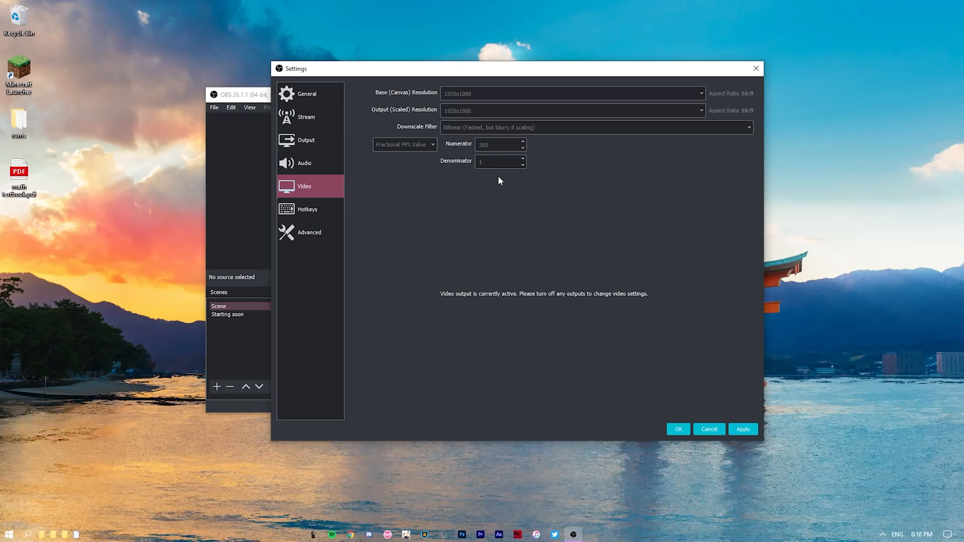
{"action": "mouse_move", "coordinate": [516, 194]}
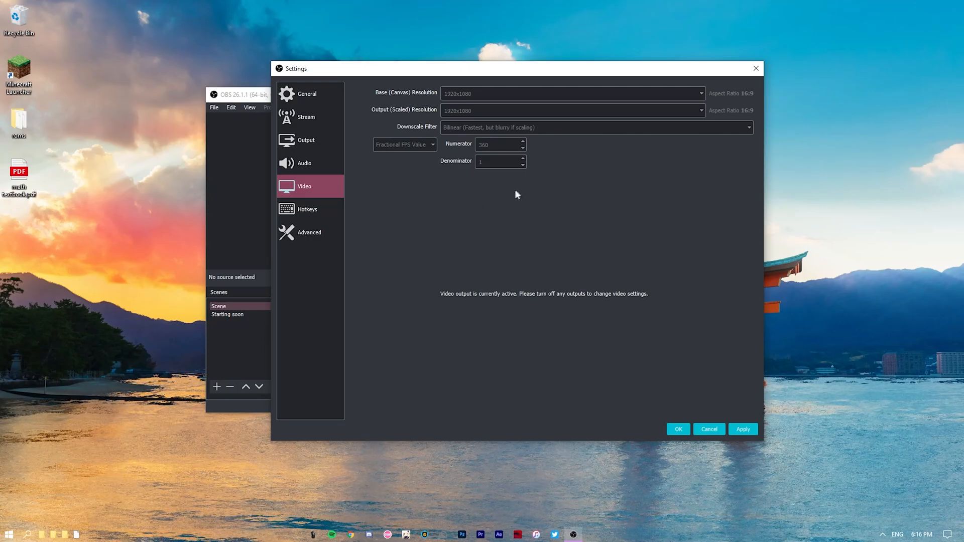
{"action": "mouse_move", "coordinate": [522, 142]}
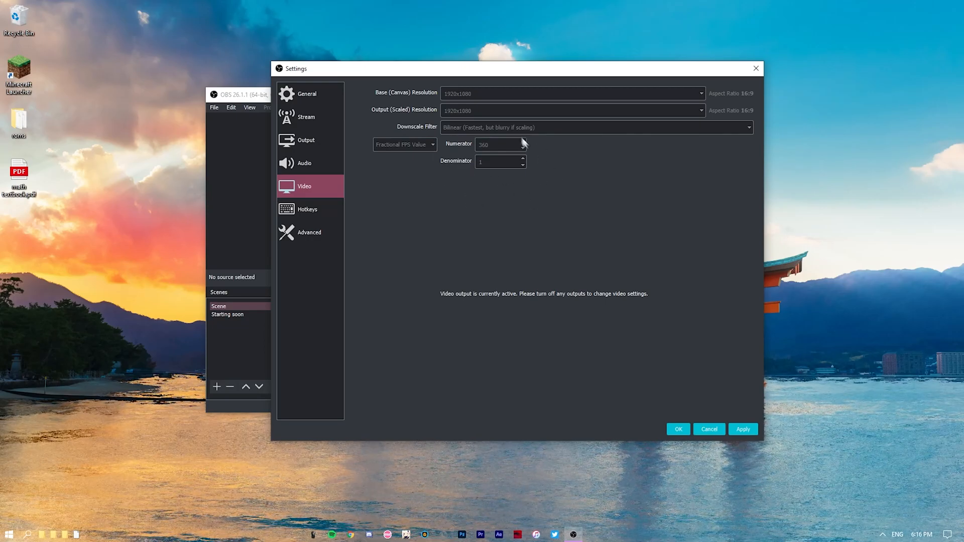
{"action": "mouse_move", "coordinate": [547, 199]}
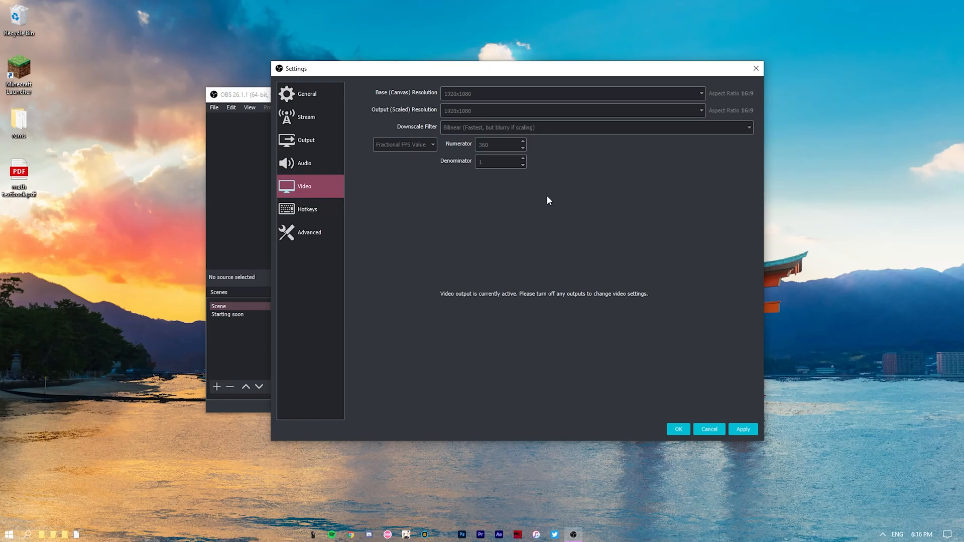
{"action": "mouse_move", "coordinate": [553, 159]}
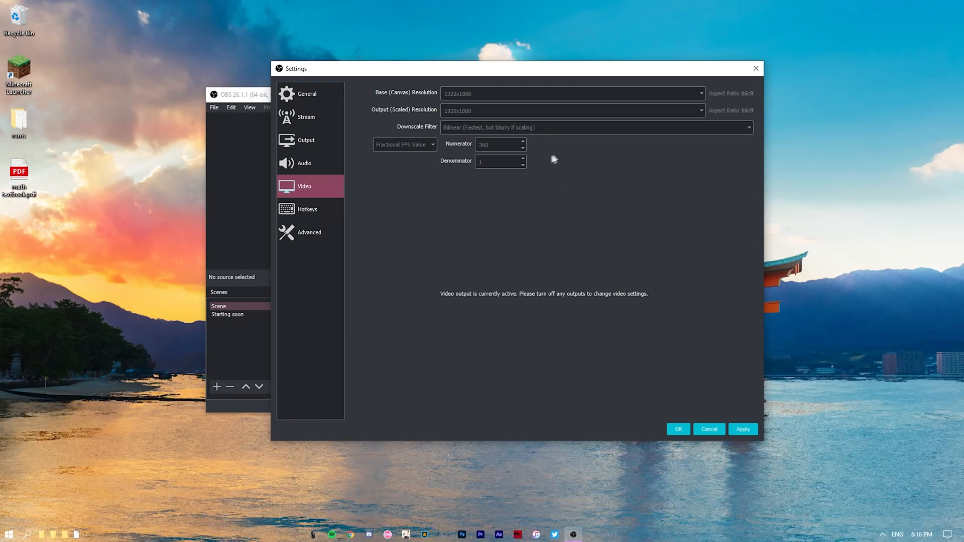
{"action": "mouse_move", "coordinate": [545, 155]}
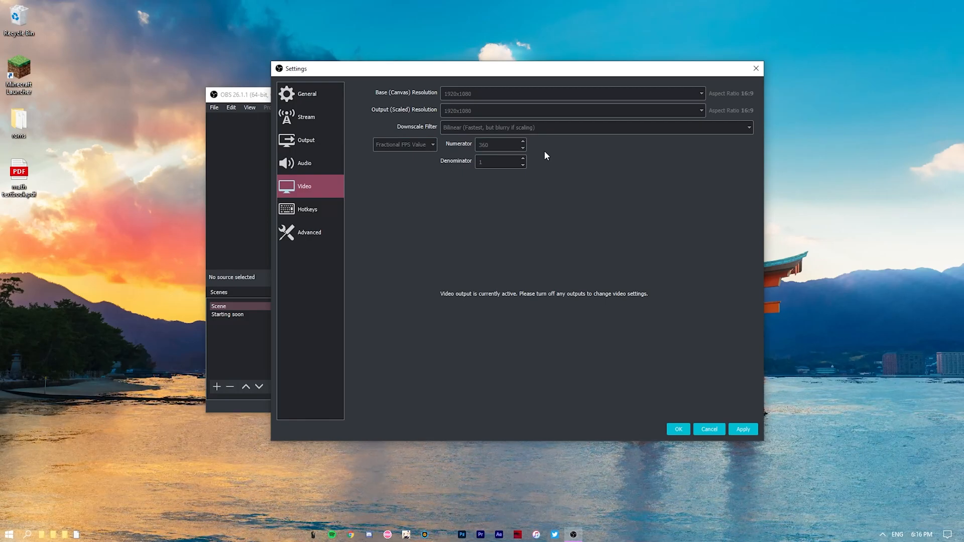
{"action": "mouse_move", "coordinate": [469, 230]}
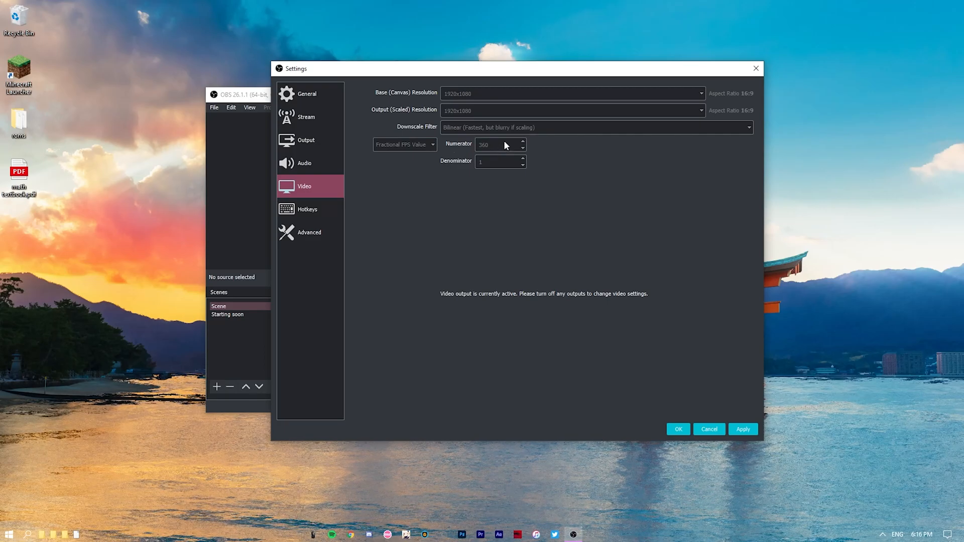
{"action": "mouse_move", "coordinate": [445, 153]}
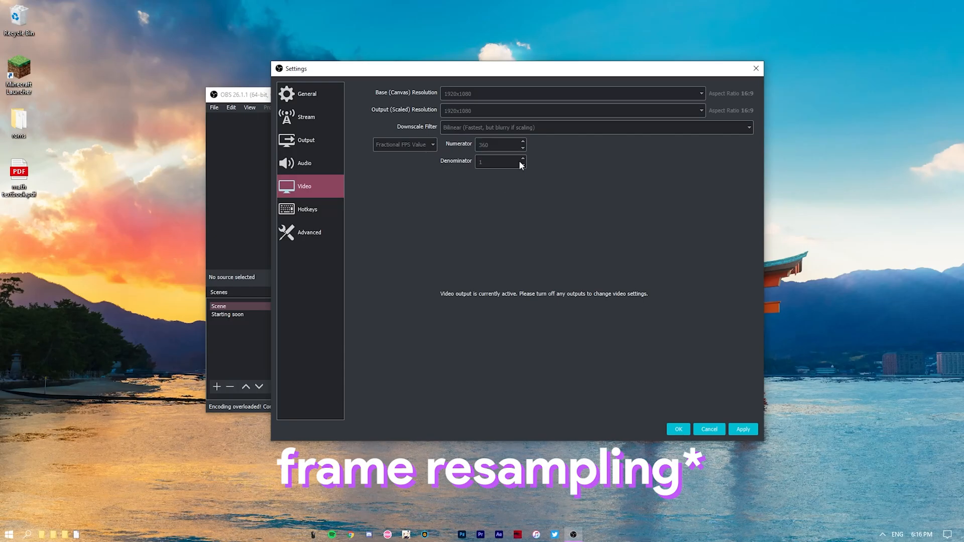
{"action": "left_click", "coordinate": [307, 208]}
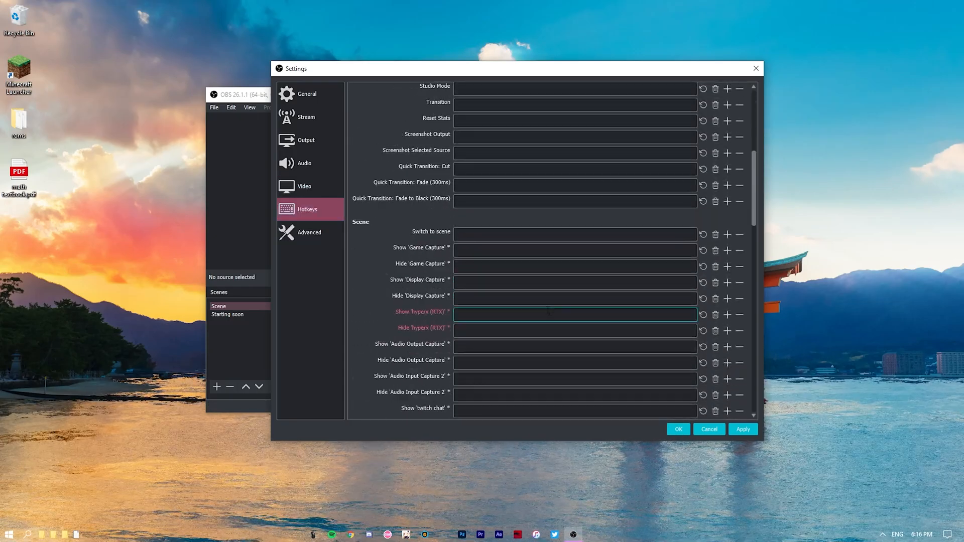
Look through the scene hotkeys and move to the Advanced settings page.
{"action": "scroll", "scroll_direction": "down", "scroll_amount": 3}
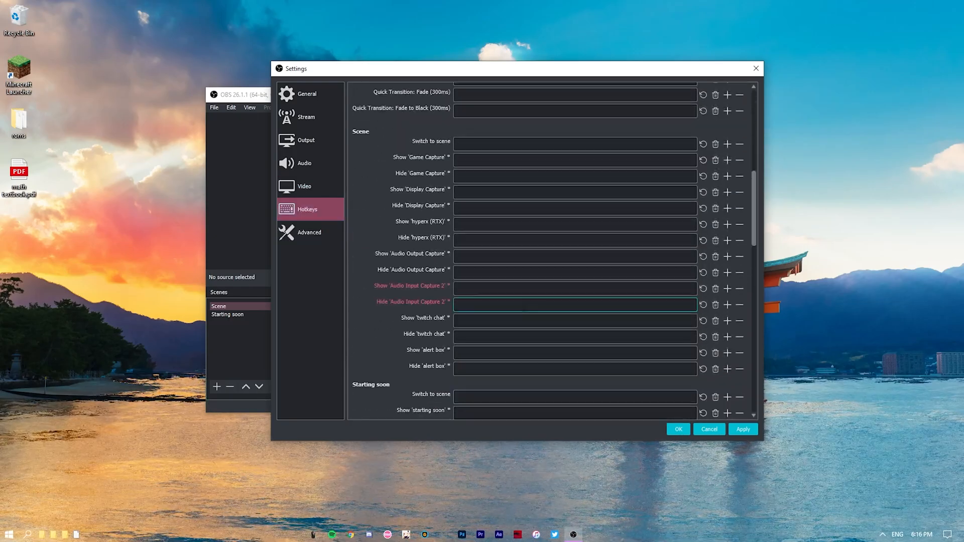
{"action": "left_click", "coordinate": [310, 232]}
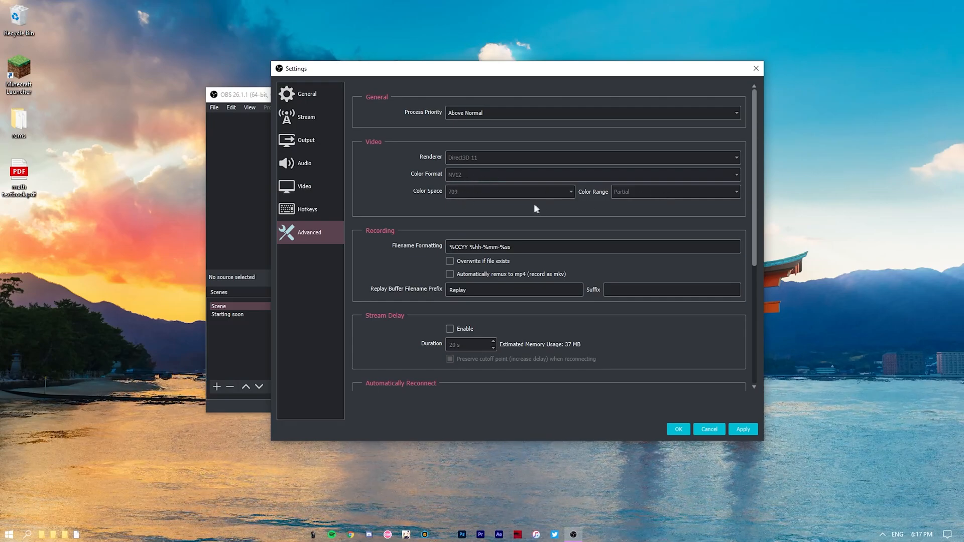
Review advanced recording and network options, then close Settings with OK.
{"action": "scroll", "scroll_direction": "down", "scroll_amount": 3}
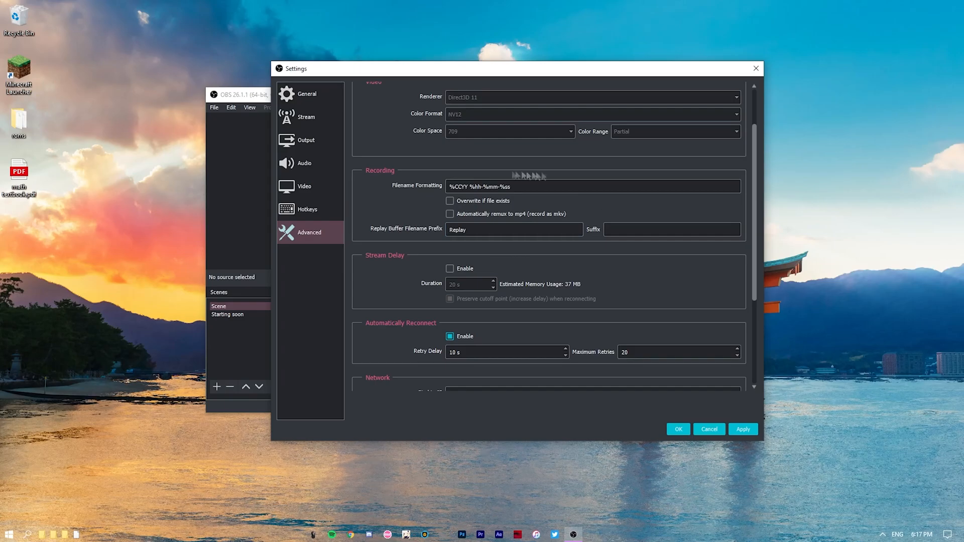
{"action": "left_click", "coordinate": [591, 186]}
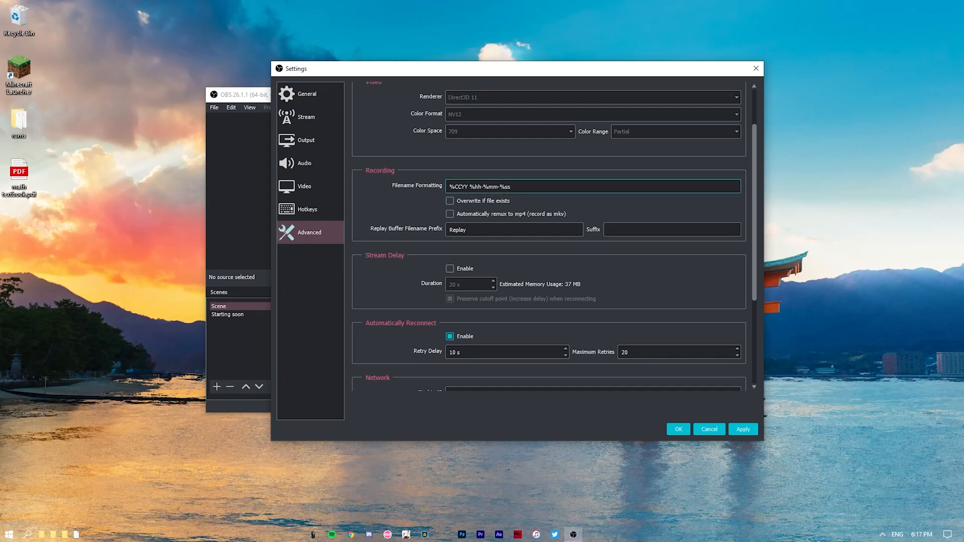
{"action": "scroll", "scroll_direction": "down", "scroll_amount": 3}
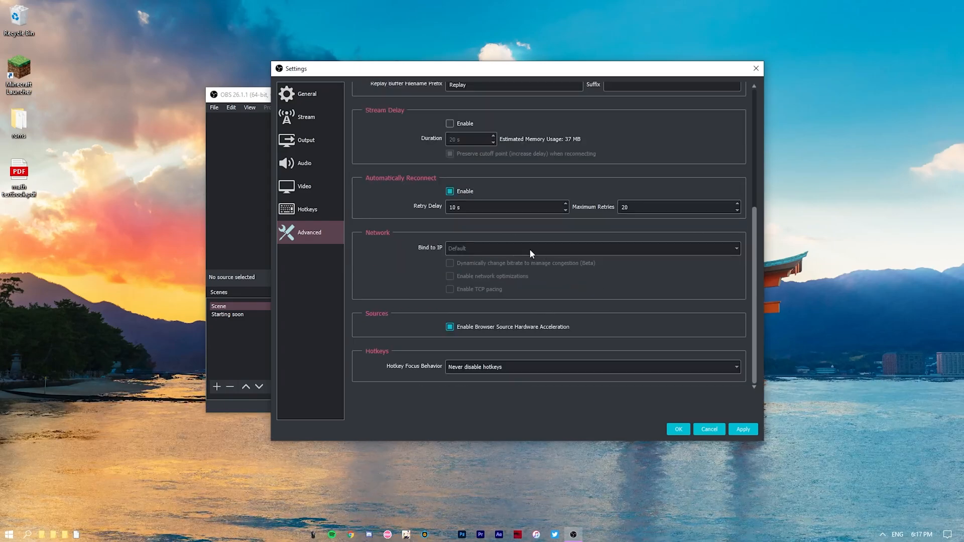
{"action": "mouse_move", "coordinate": [412, 292]}
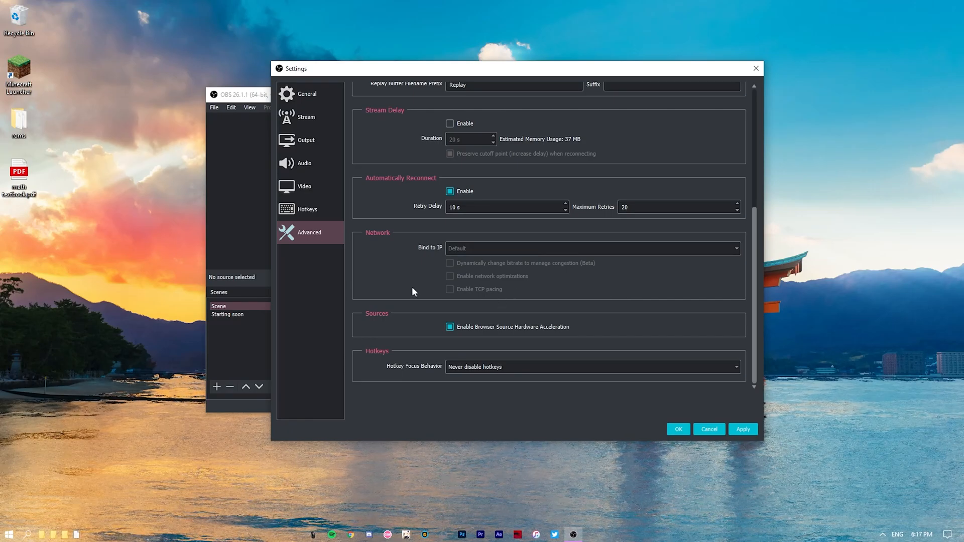
{"action": "left_click", "coordinate": [306, 94]}
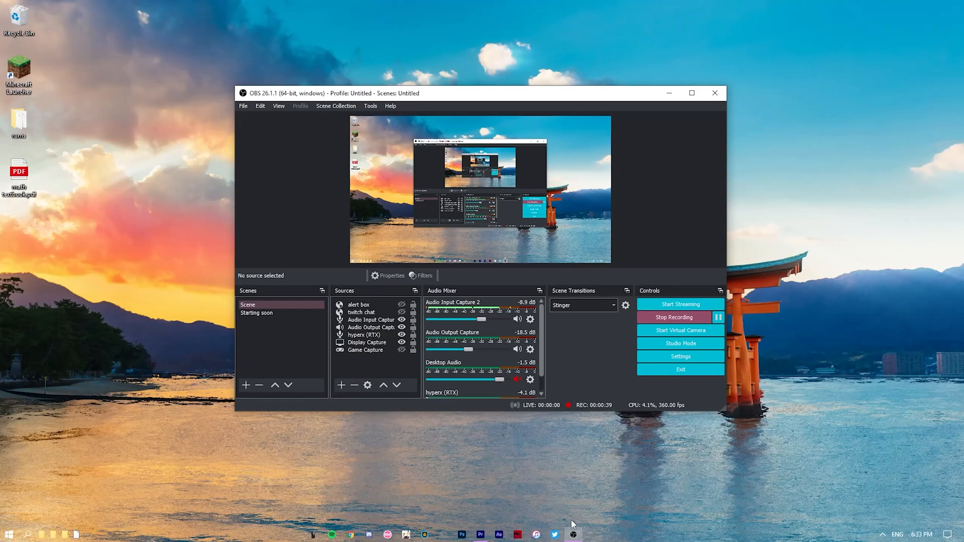
{"action": "right_click", "coordinate": [574, 534]}
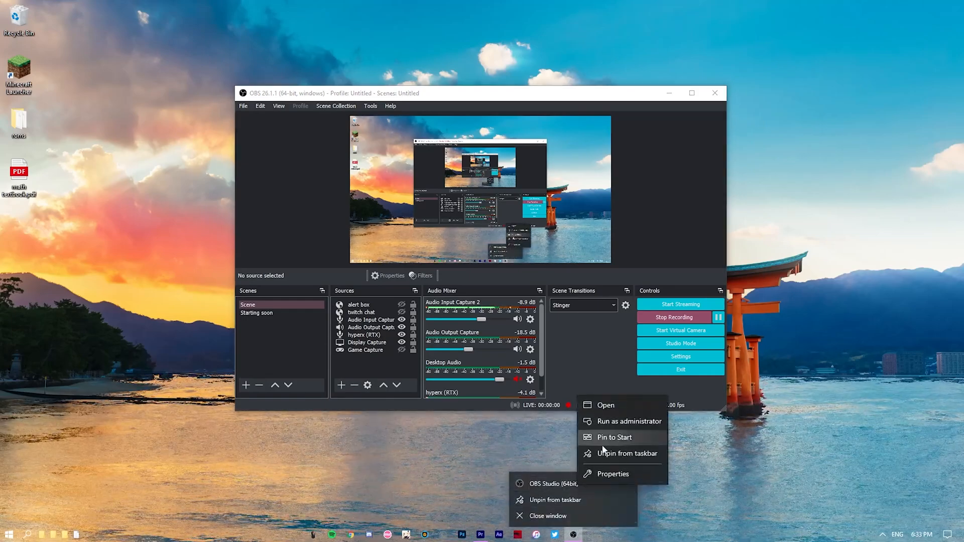
{"action": "left_click", "coordinate": [461, 442]}
{"action": "type", "text": "obs"}
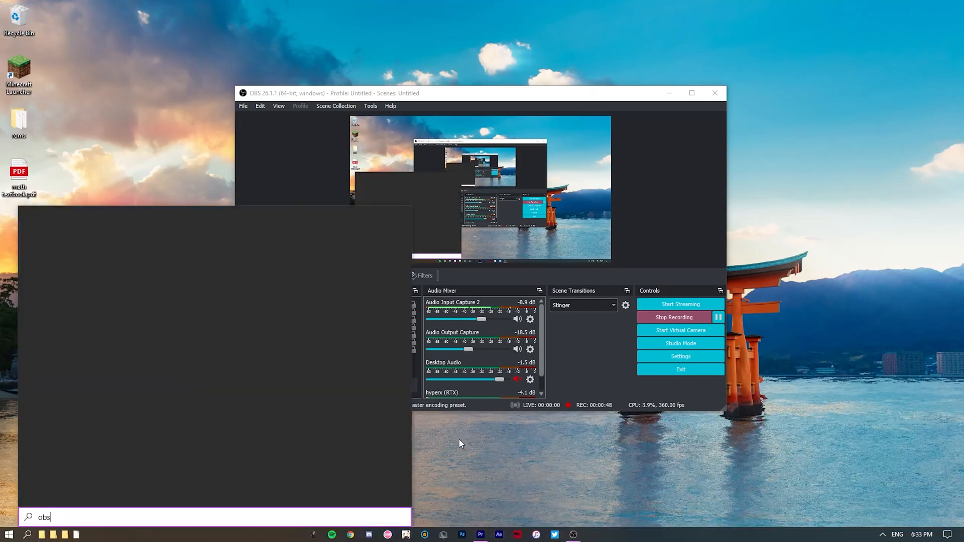
{"action": "right_click", "coordinate": [76, 261]}
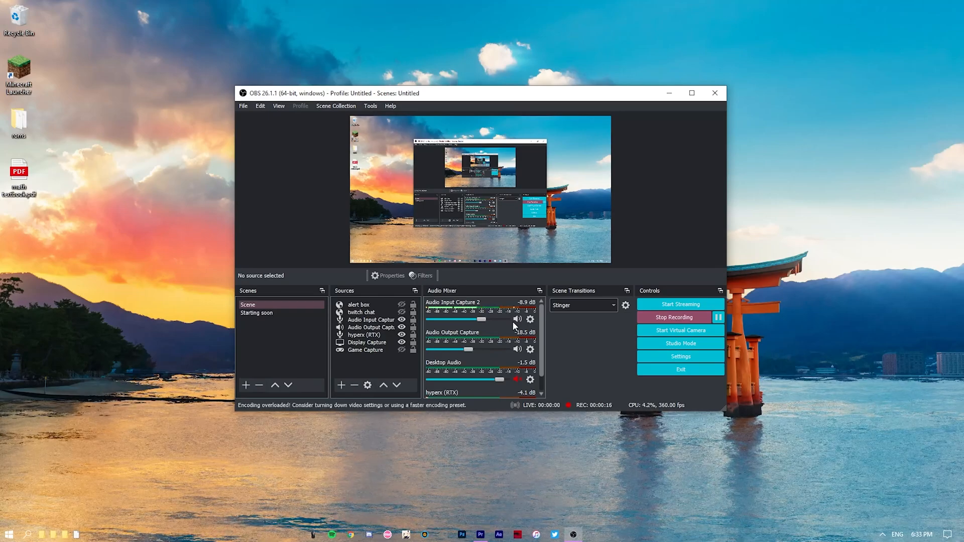
{"action": "mouse_move", "coordinate": [118, 39]}
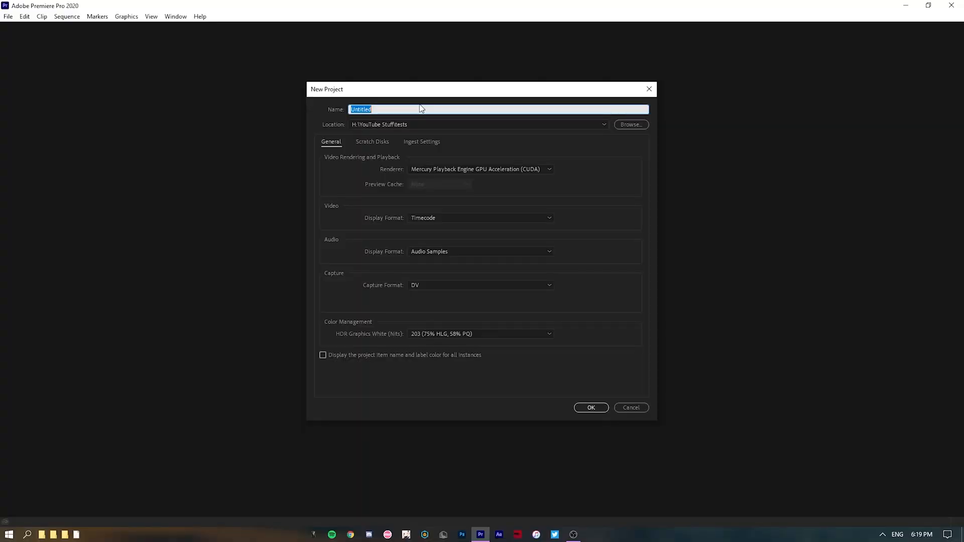
Name the new project 'obs settings video' and create it.
{"action": "type", "text": "obs settings vid"}
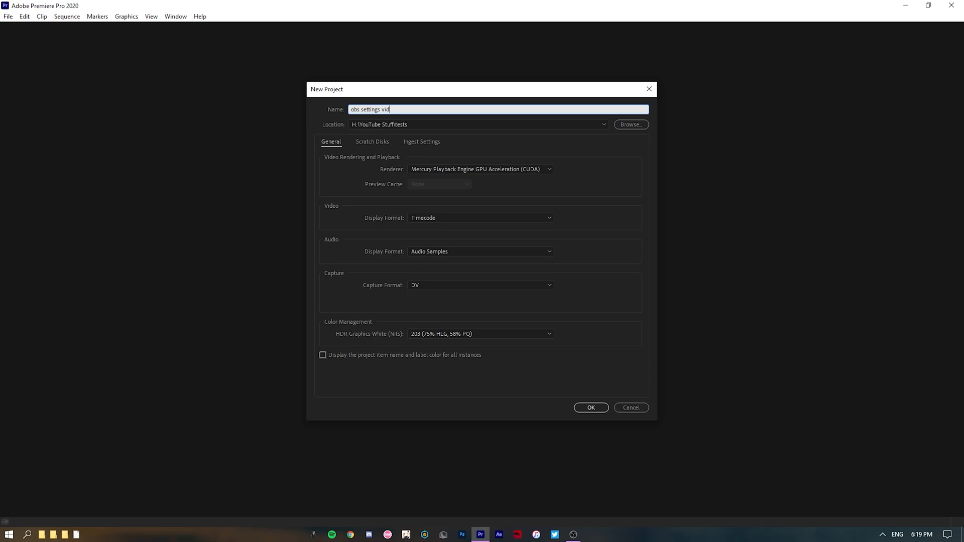
{"action": "type", "text": "eo"}
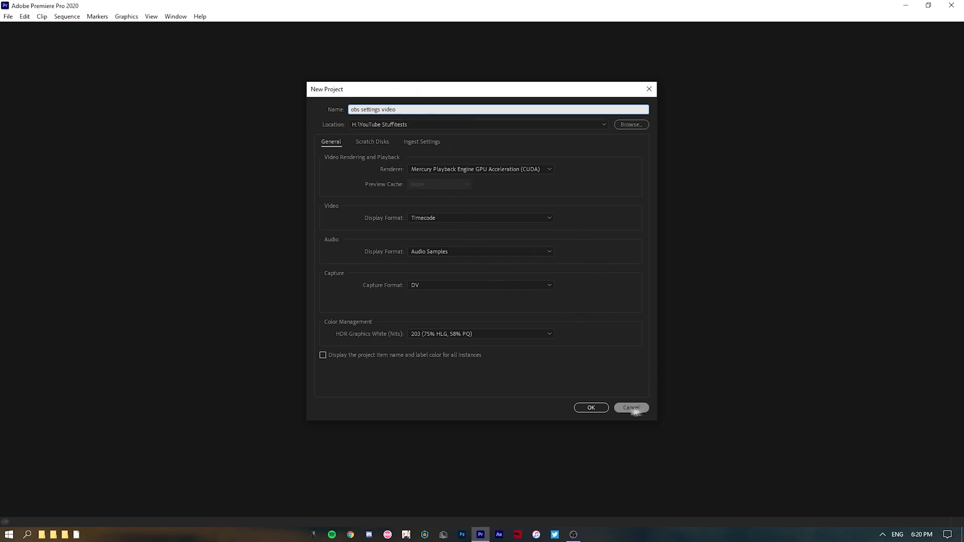
{"action": "left_click", "coordinate": [590, 408]}
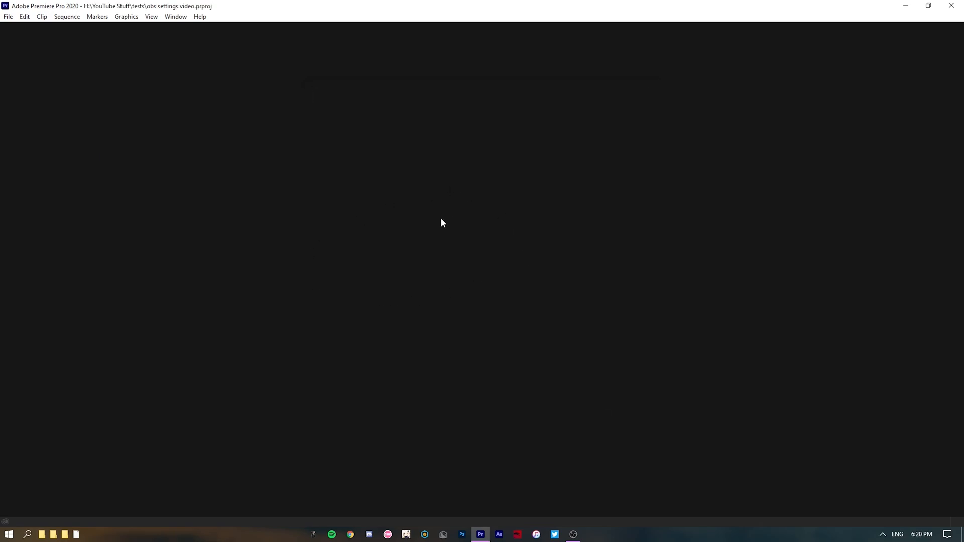
{"action": "mouse_move", "coordinate": [588, 426]}
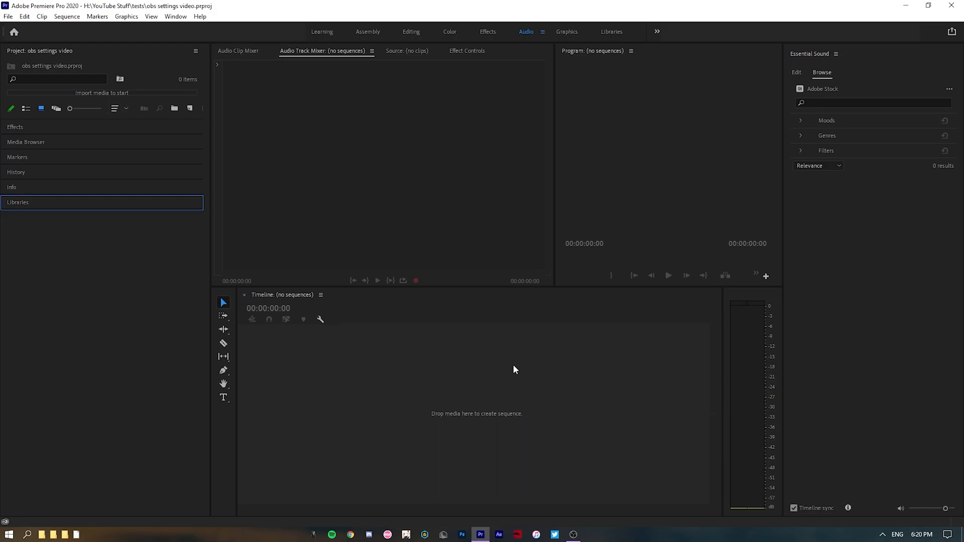
Switch the loaded project to the Effects workspace layout.
{"action": "left_click", "coordinate": [573, 533]}
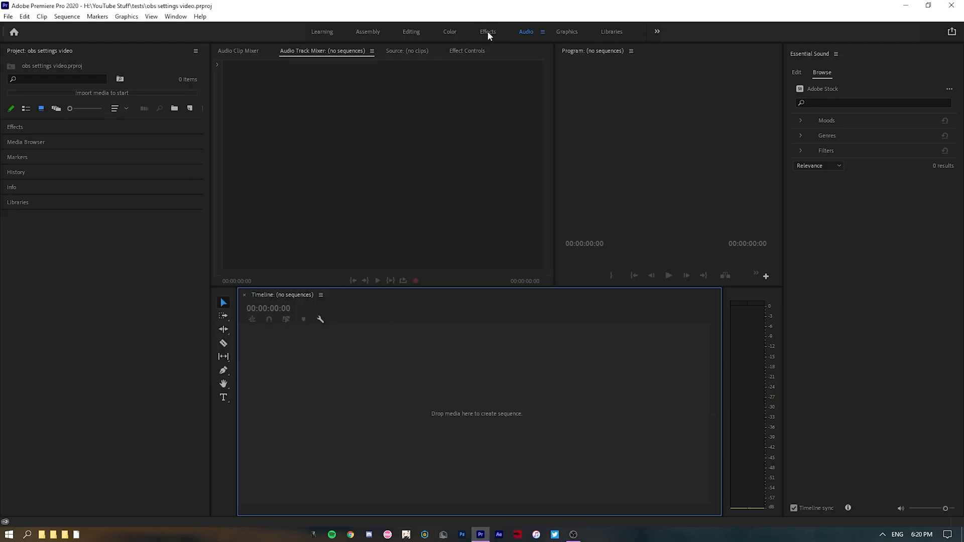
{"action": "left_click", "coordinate": [488, 31]}
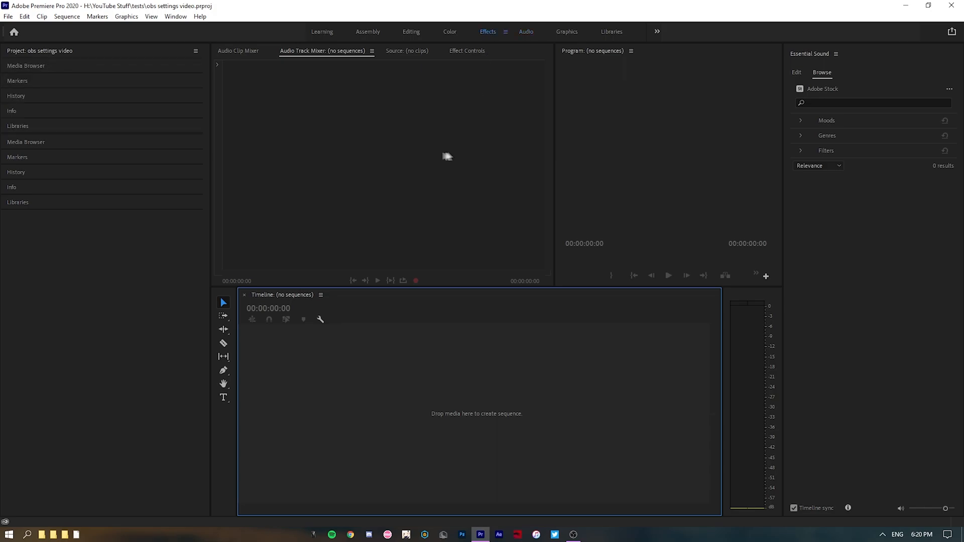
{"action": "mouse_move", "coordinate": [426, 30]}
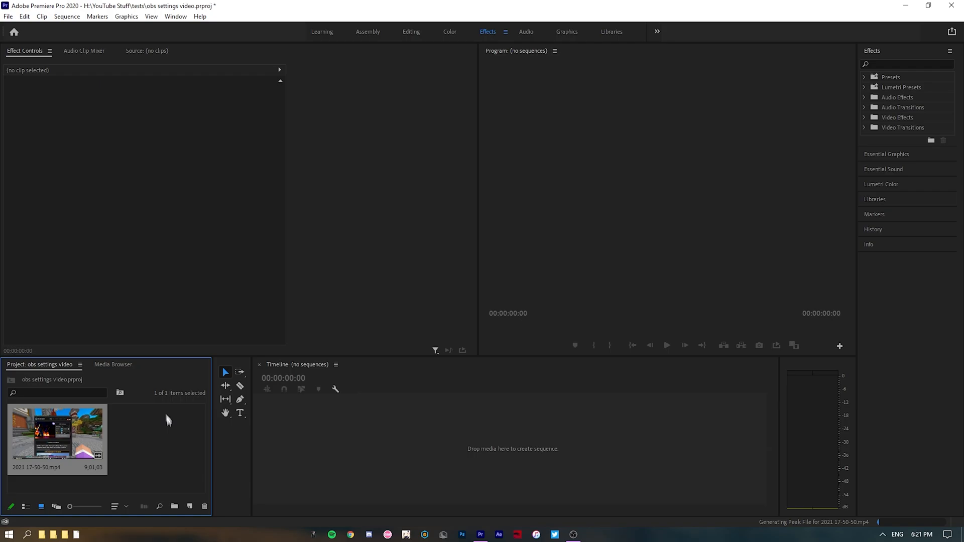
{"action": "mouse_move", "coordinate": [318, 449]}
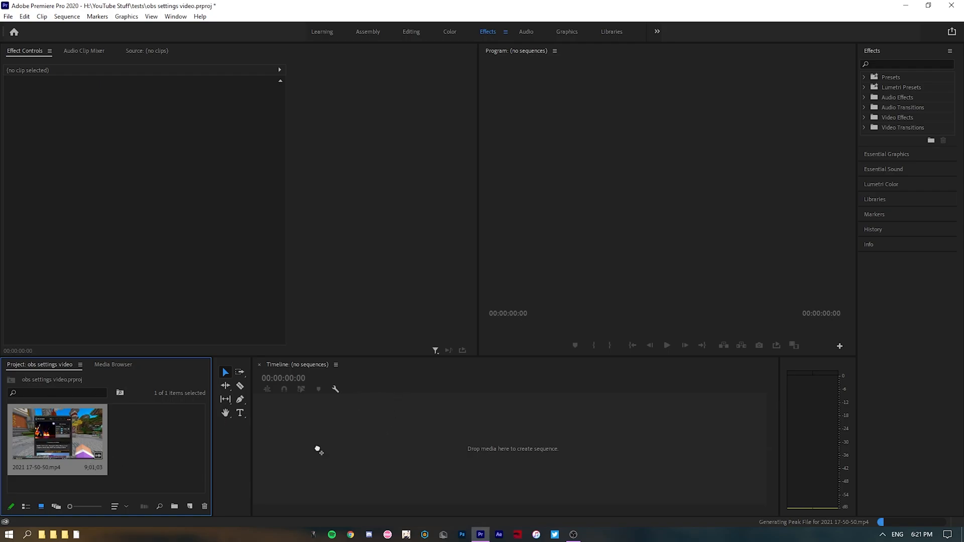
{"action": "mouse_move", "coordinate": [443, 430]}
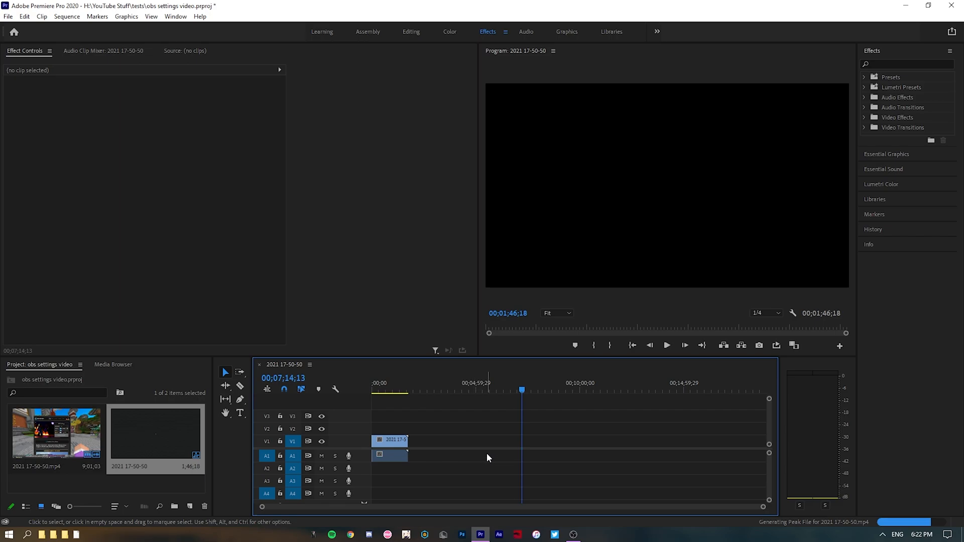
{"action": "mouse_move", "coordinate": [473, 448]}
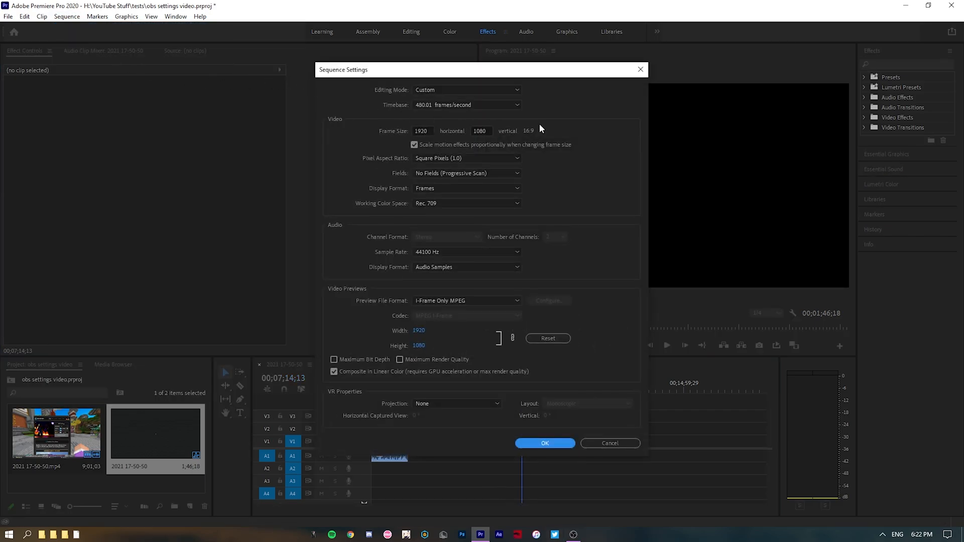
{"action": "mouse_move", "coordinate": [434, 148]}
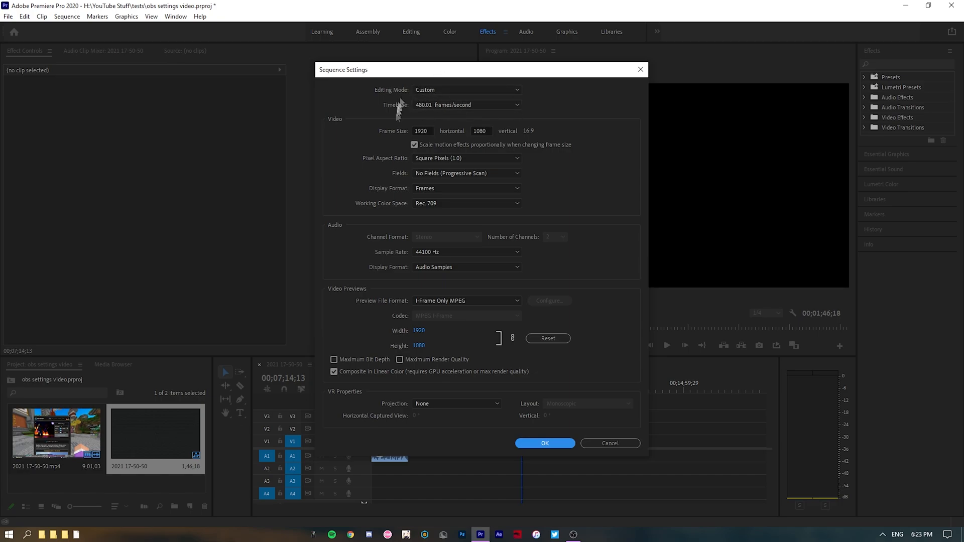
{"action": "mouse_move", "coordinate": [530, 381]}
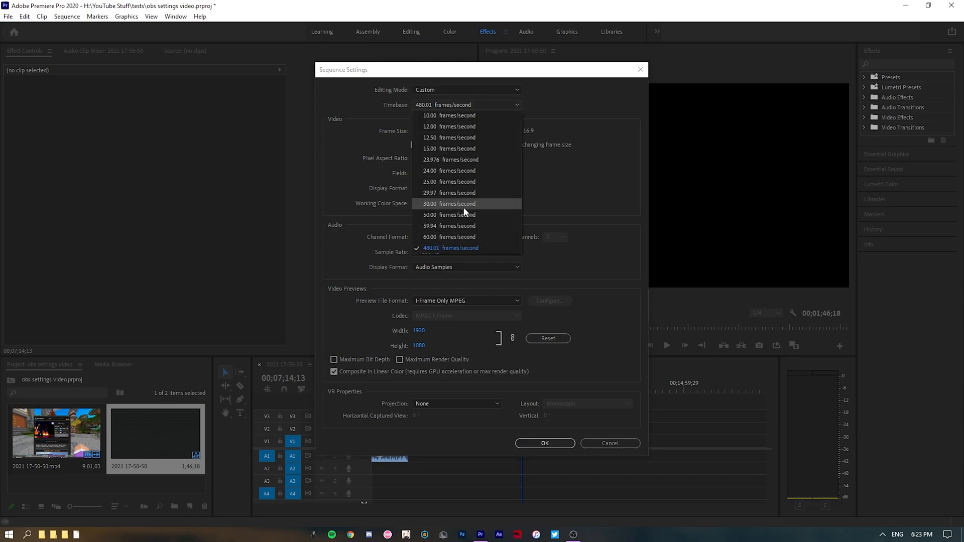
Set the sequence timebase to 60.00 fps with Maximum Render Quality and apply it.
{"action": "left_click", "coordinate": [449, 237]}
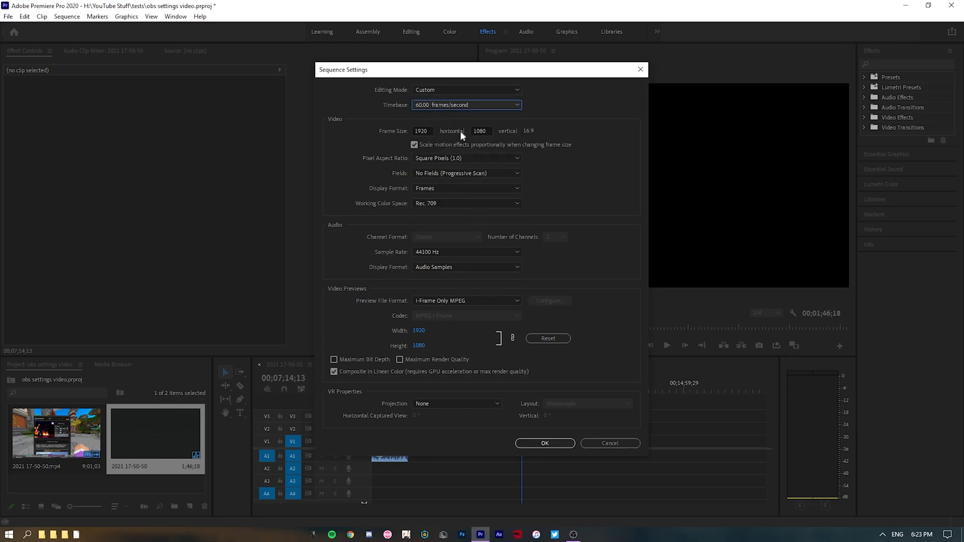
{"action": "mouse_move", "coordinate": [456, 143]}
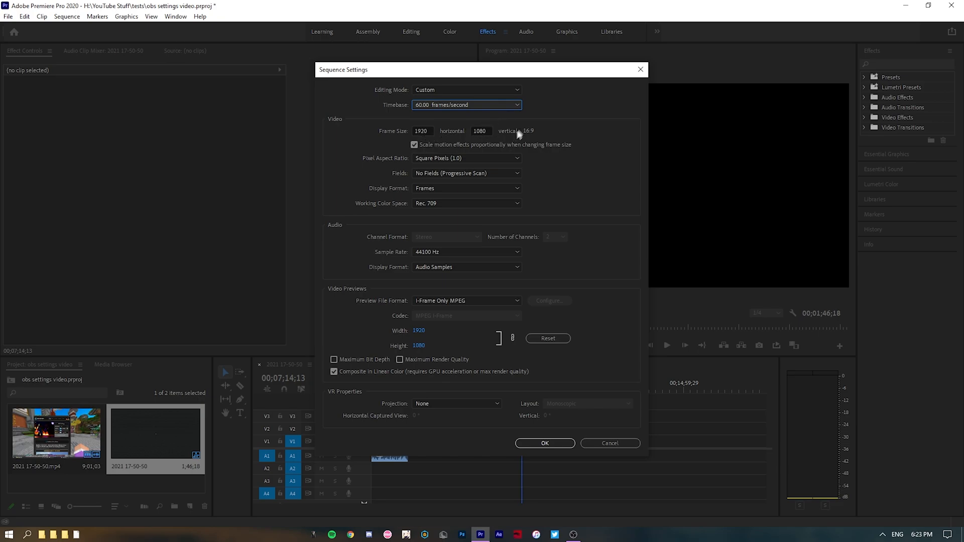
{"action": "mouse_move", "coordinate": [486, 204]}
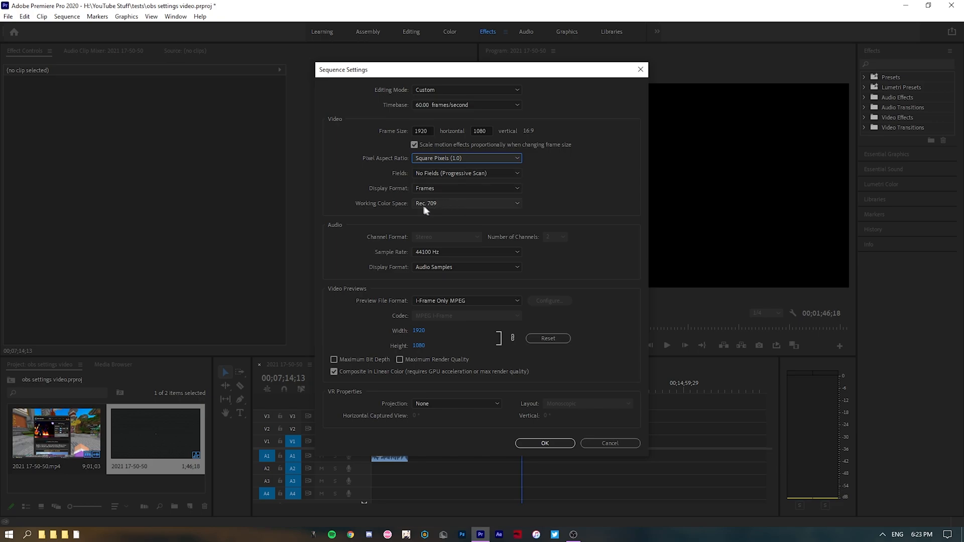
{"action": "mouse_move", "coordinate": [435, 212]}
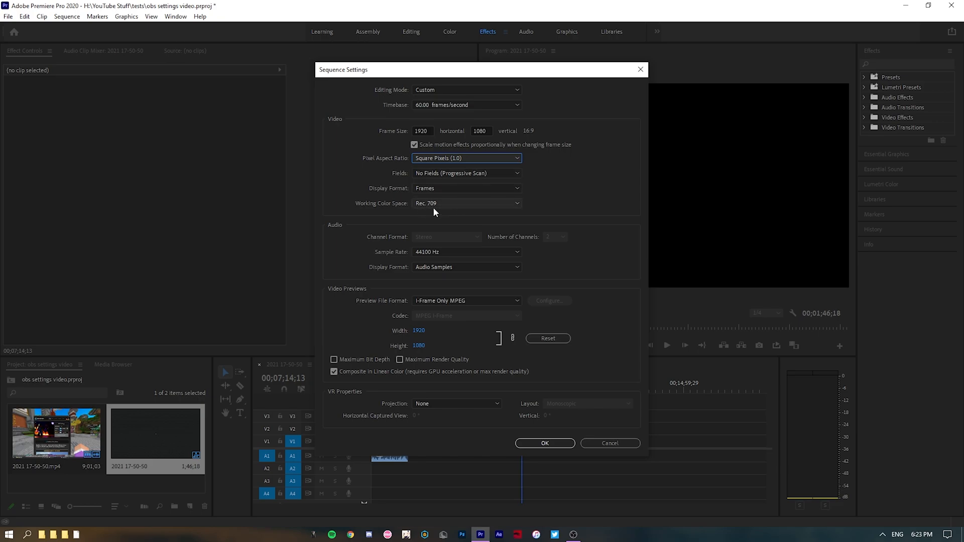
{"action": "mouse_move", "coordinate": [481, 263]}
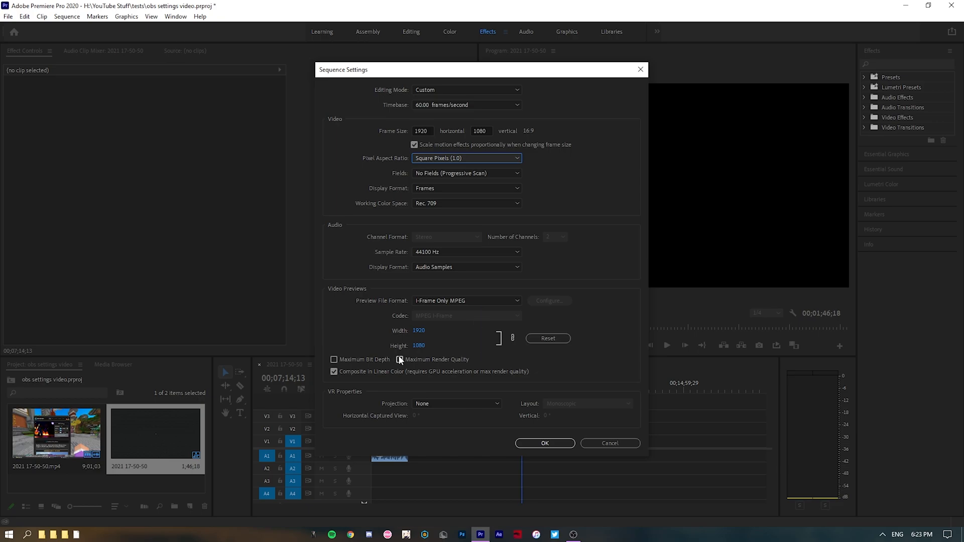
{"action": "left_click", "coordinate": [400, 359]}
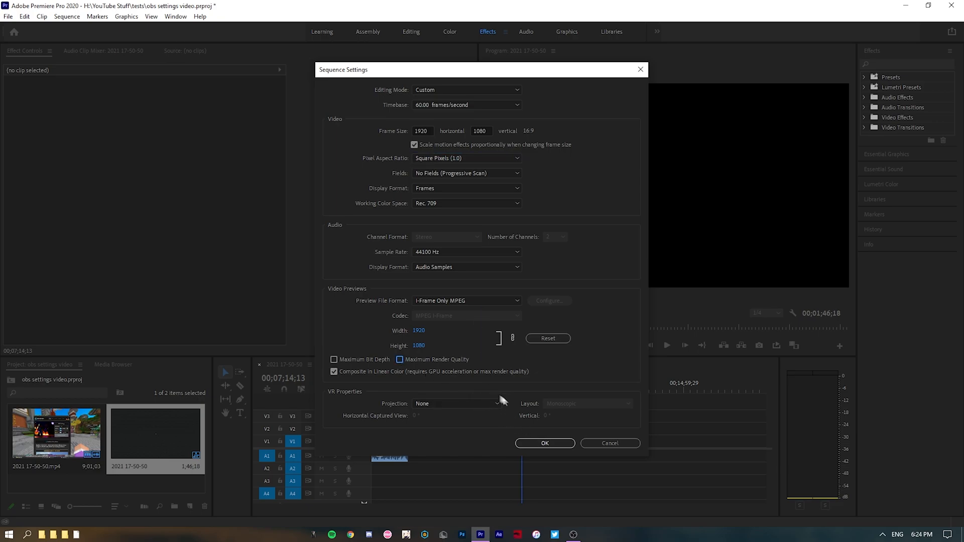
{"action": "mouse_move", "coordinate": [417, 394]}
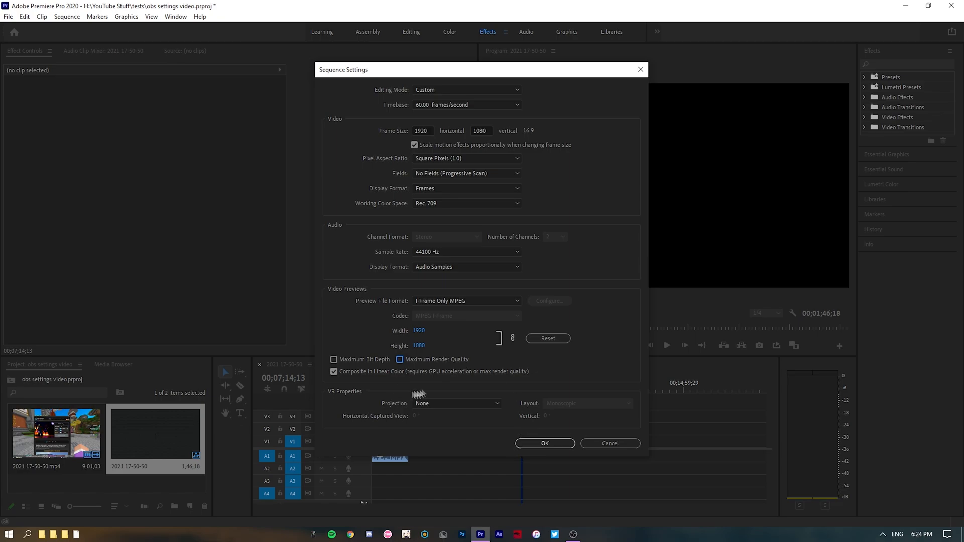
{"action": "left_click", "coordinate": [543, 443]}
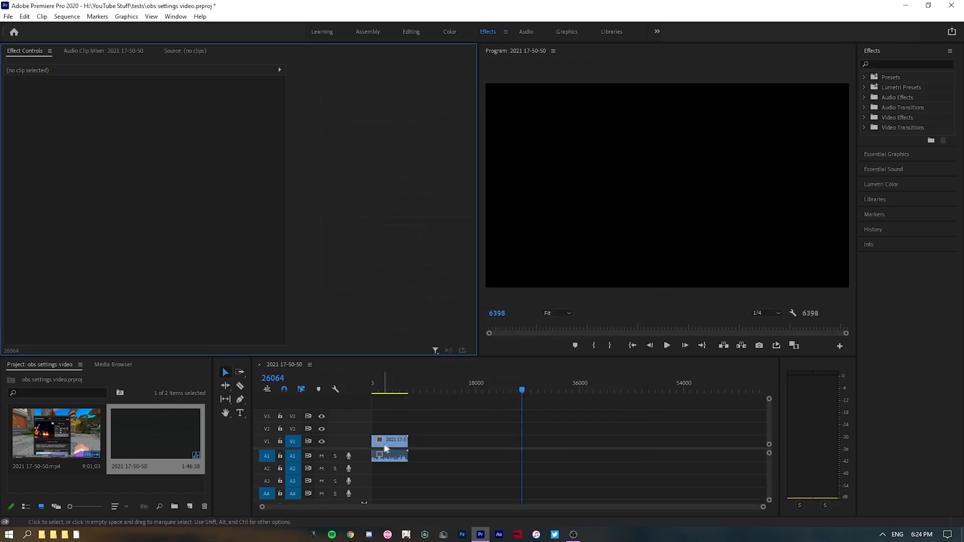
Rewind to the sequence start and select the shortened 42;55 Minecraft clip on V1.
{"action": "left_click", "coordinate": [371, 391]}
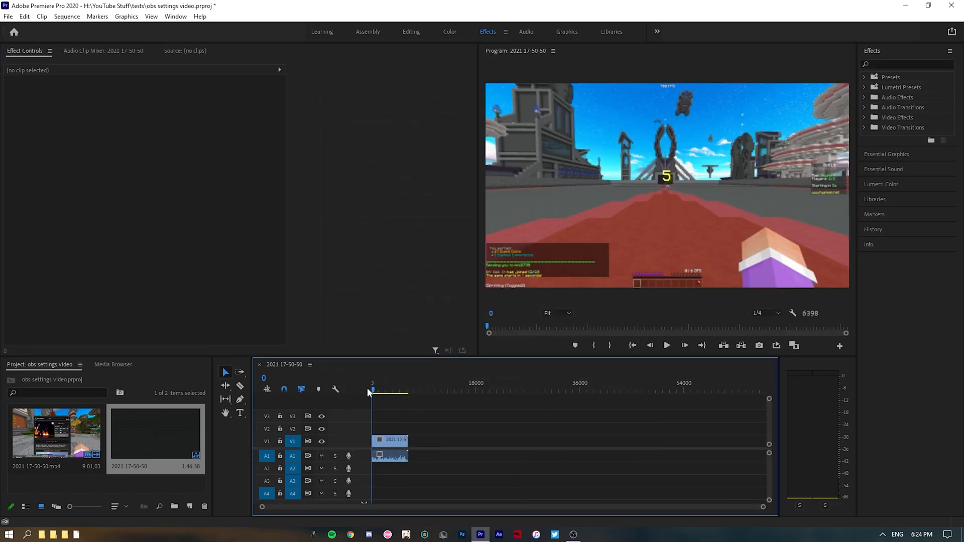
{"action": "left_click", "coordinate": [390, 441]}
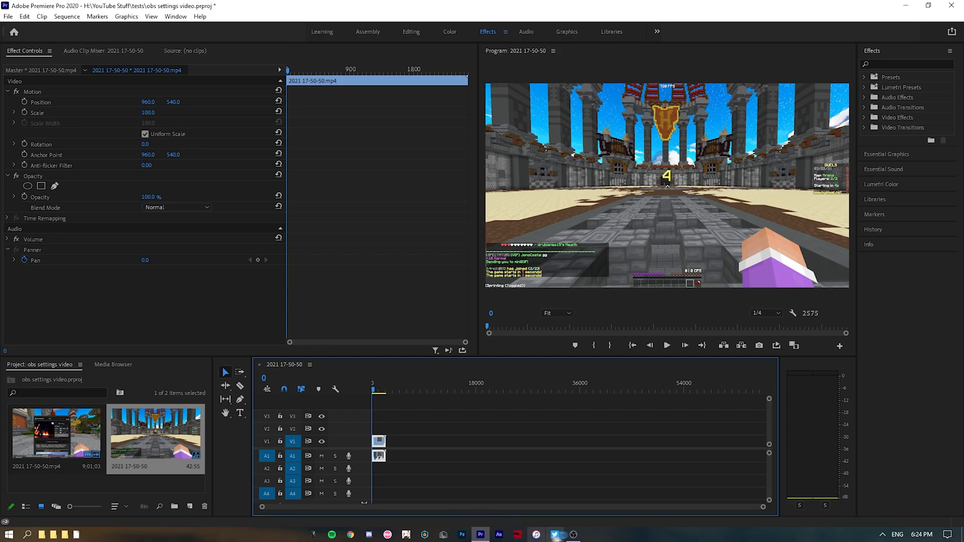
{"action": "left_click", "coordinate": [348, 435]}
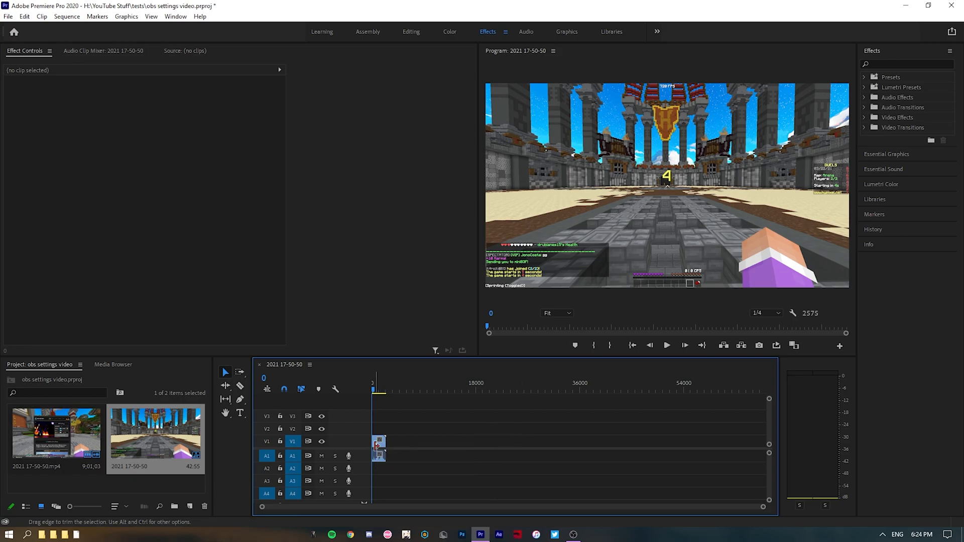
{"action": "left_click", "coordinate": [376, 443]}
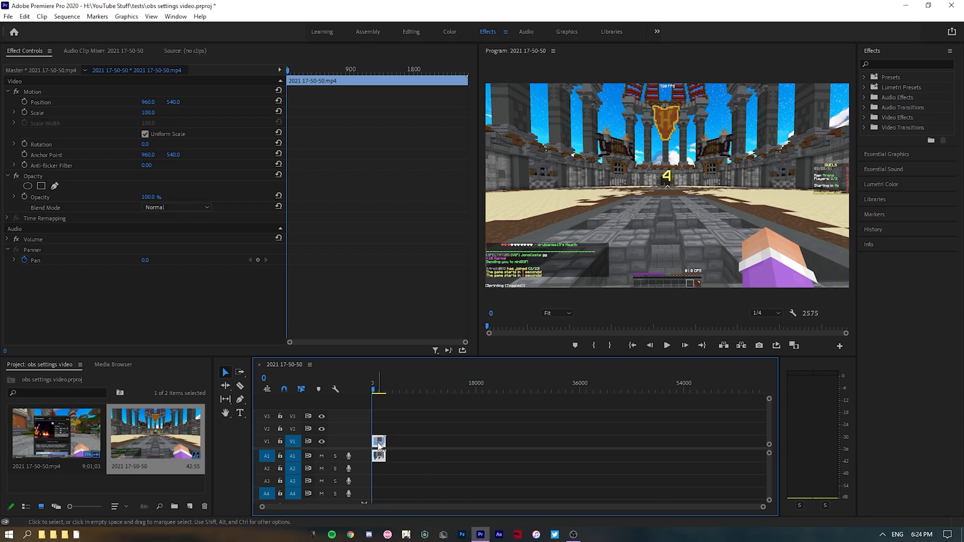
Set the clip's Speed/Duration time interpolation to Frame Blending and confirm.
{"action": "right_click", "coordinate": [380, 443]}
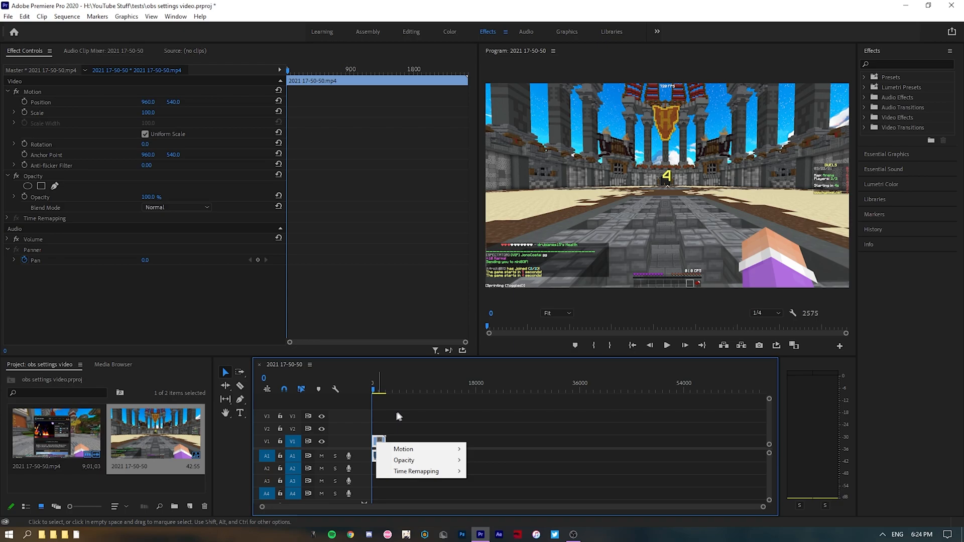
{"action": "right_click", "coordinate": [373, 441]}
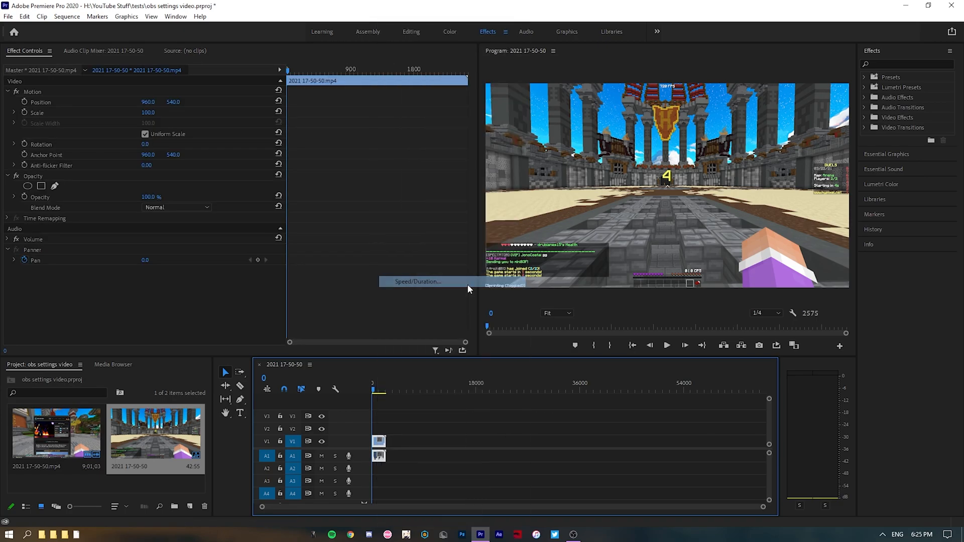
{"action": "left_click", "coordinate": [416, 281]}
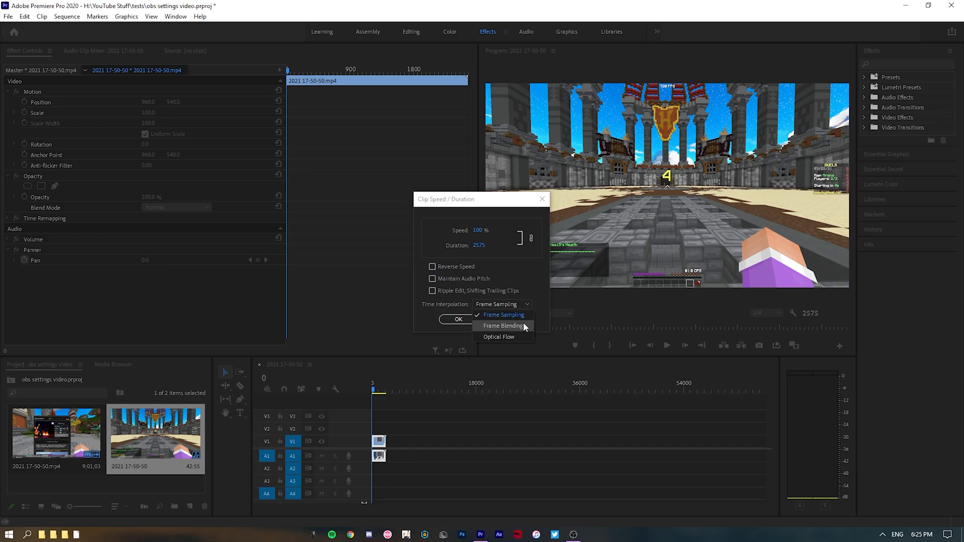
{"action": "left_click", "coordinate": [502, 326]}
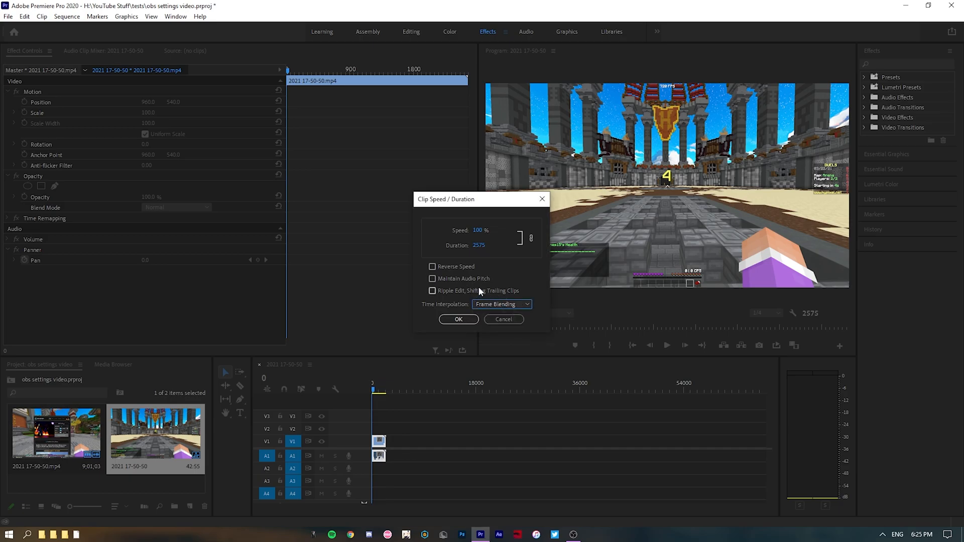
{"action": "mouse_move", "coordinate": [515, 295]}
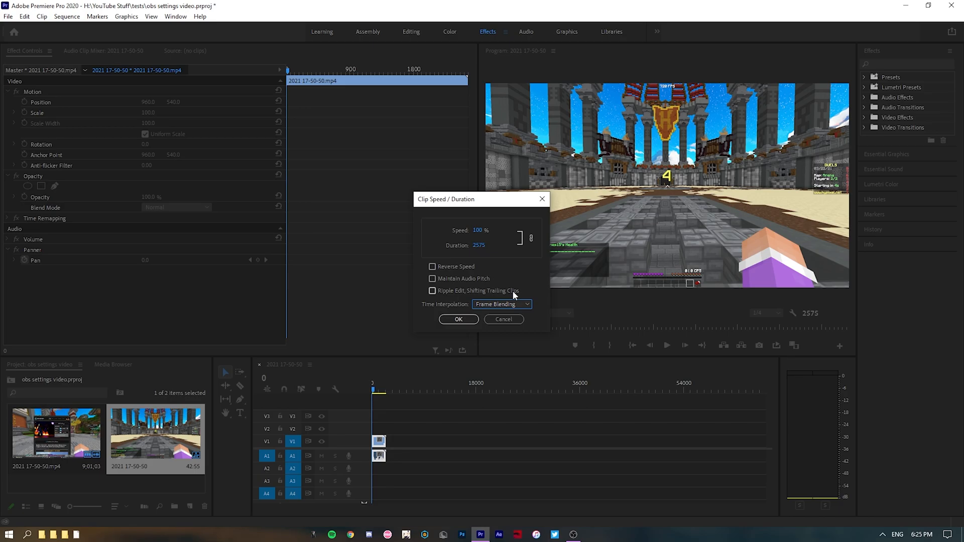
{"action": "left_click", "coordinate": [458, 320]}
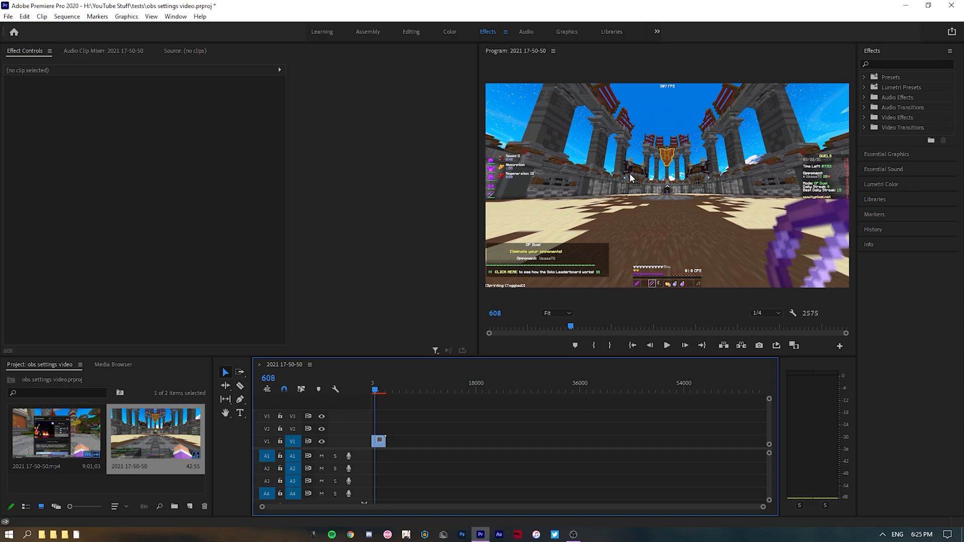
{"action": "mouse_move", "coordinate": [819, 236]}
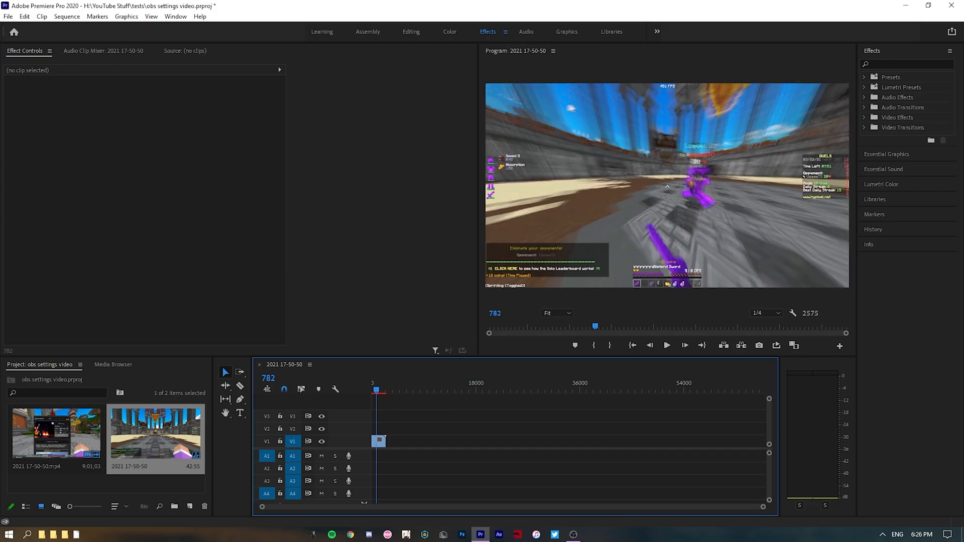
{"action": "mouse_move", "coordinate": [552, 147]}
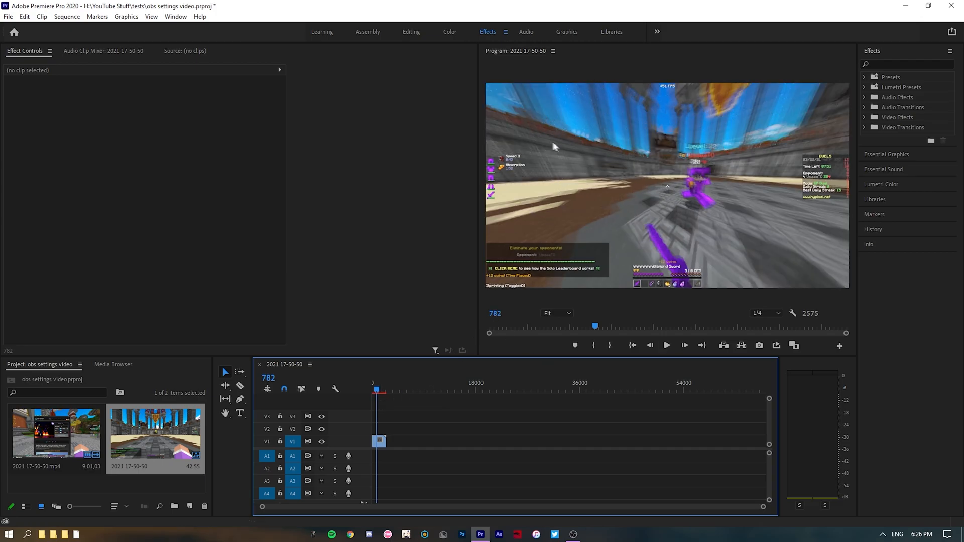
{"action": "mouse_move", "coordinate": [555, 367]}
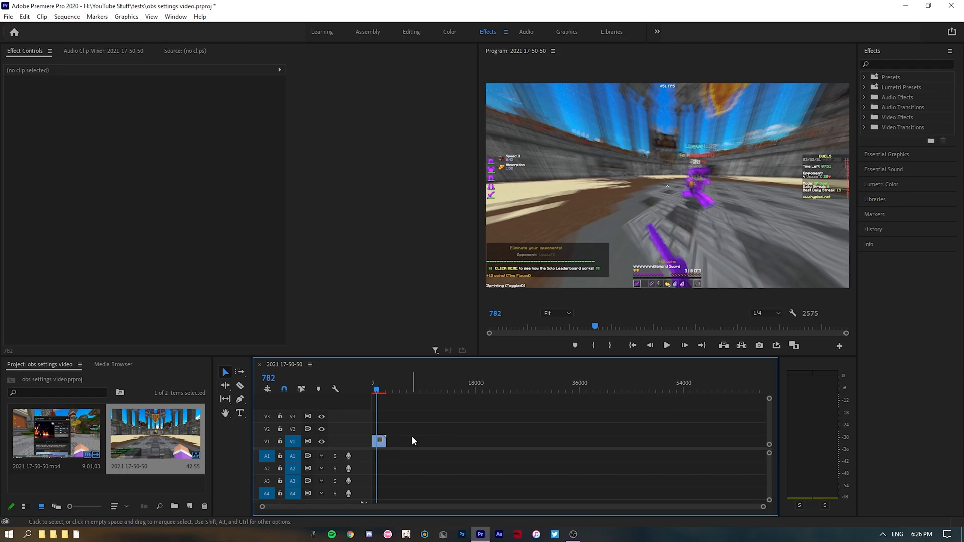
{"action": "mouse_move", "coordinate": [582, 318]}
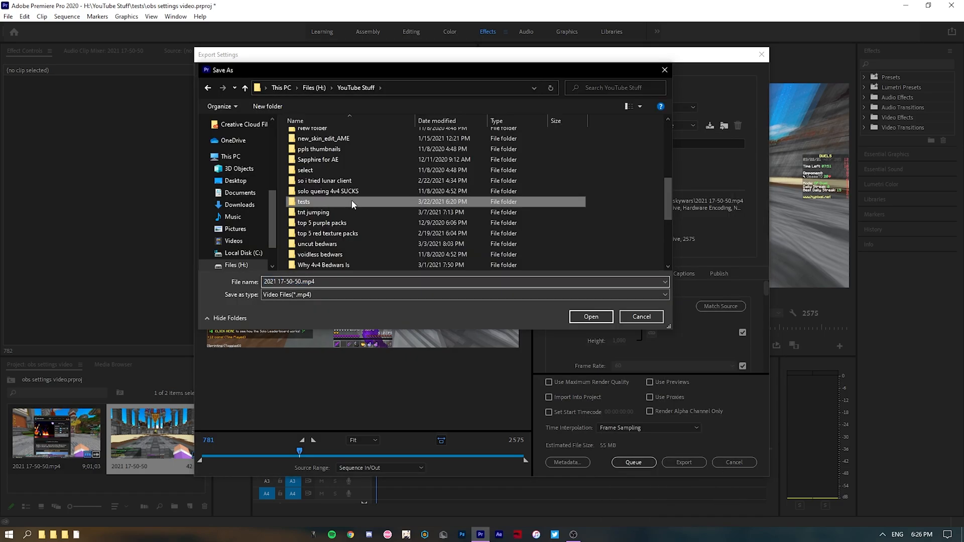
Save the export as 480fps test.mp4 inside the tests folder.
{"action": "double_click", "coordinate": [303, 201]}
{"action": "type", "text": "480f"}
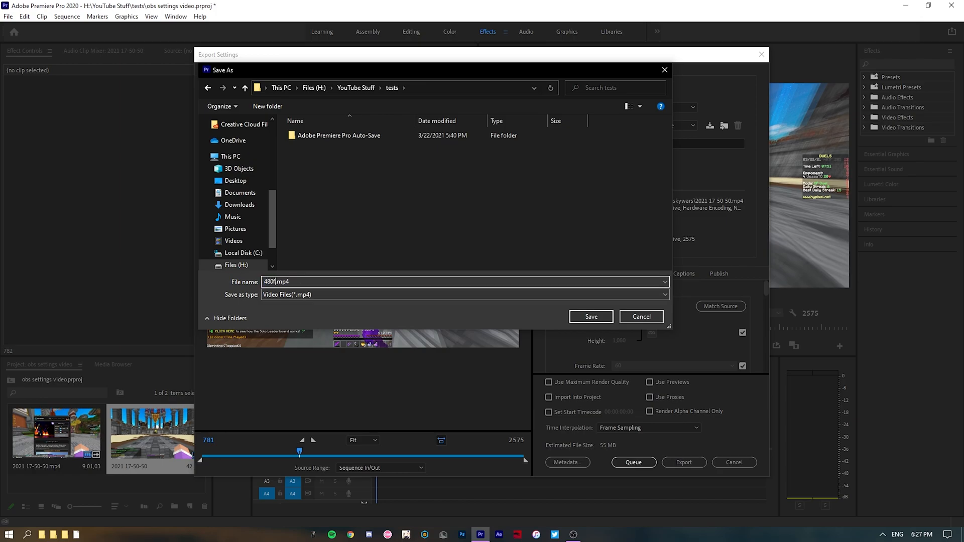
{"action": "left_click", "coordinate": [590, 316]}
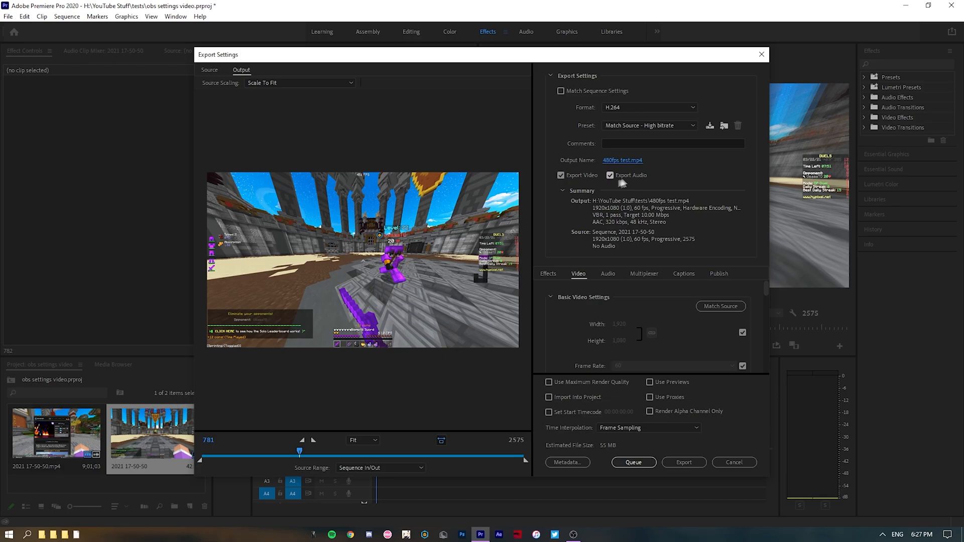
{"action": "scroll", "scroll_direction": "down", "scroll_amount": 3}
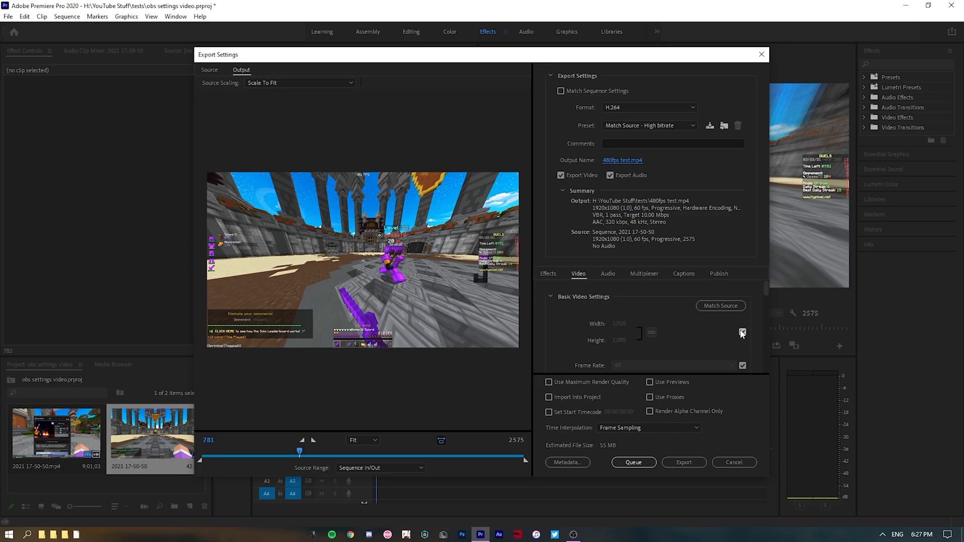
Uncheck Match Source for size and set Height 1440 so output becomes 2560x1440.
{"action": "left_click", "coordinate": [742, 332]}
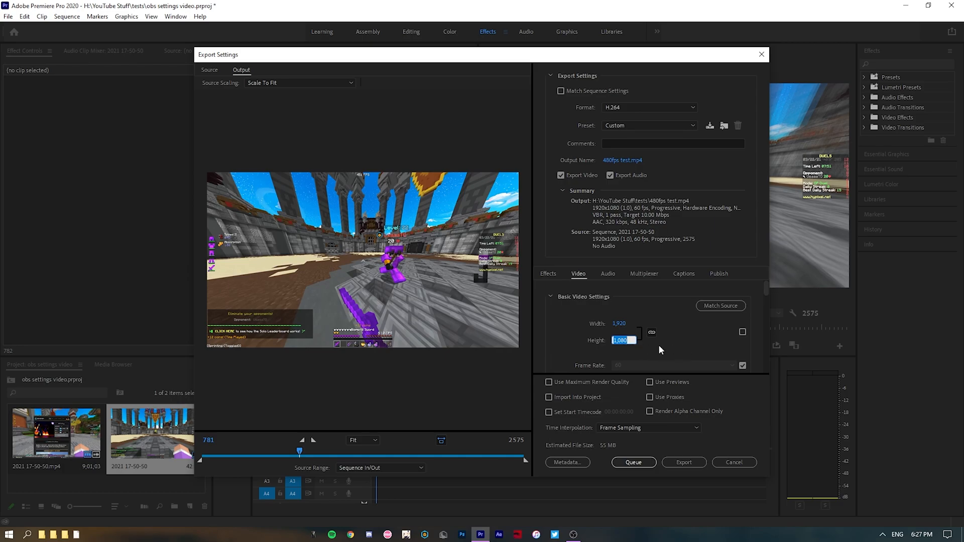
{"action": "type", "text": "1440"}
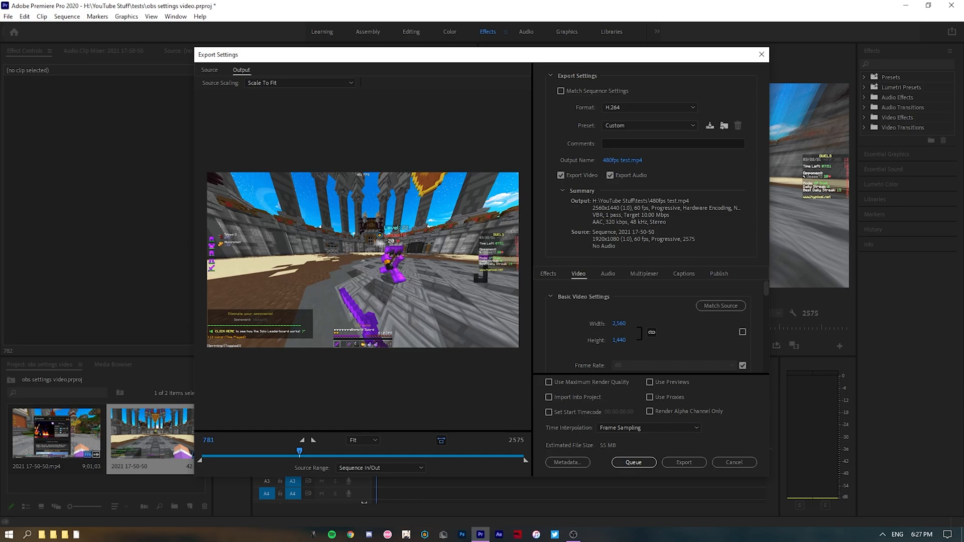
{"action": "triple_click", "coordinate": [619, 341]}
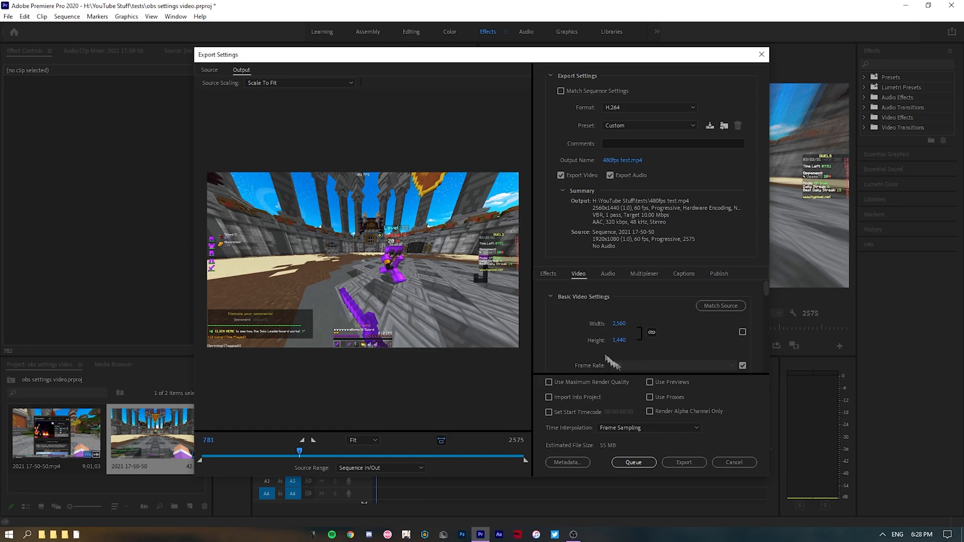
{"action": "scroll", "scroll_direction": "down", "scroll_amount": 3}
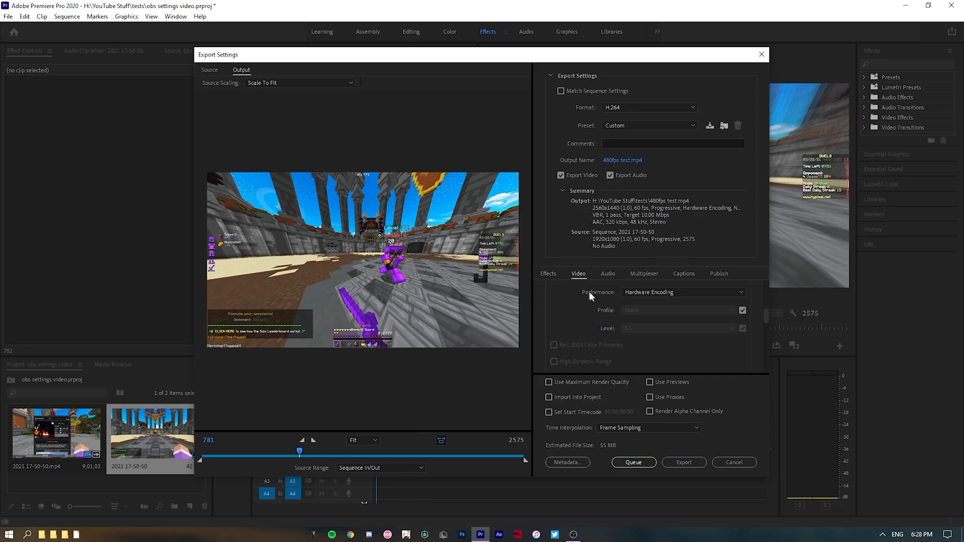
Set Bitrate Encoding to CBR with a 24 Mbps target bitrate.
{"action": "scroll", "scroll_direction": "down", "scroll_amount": 3}
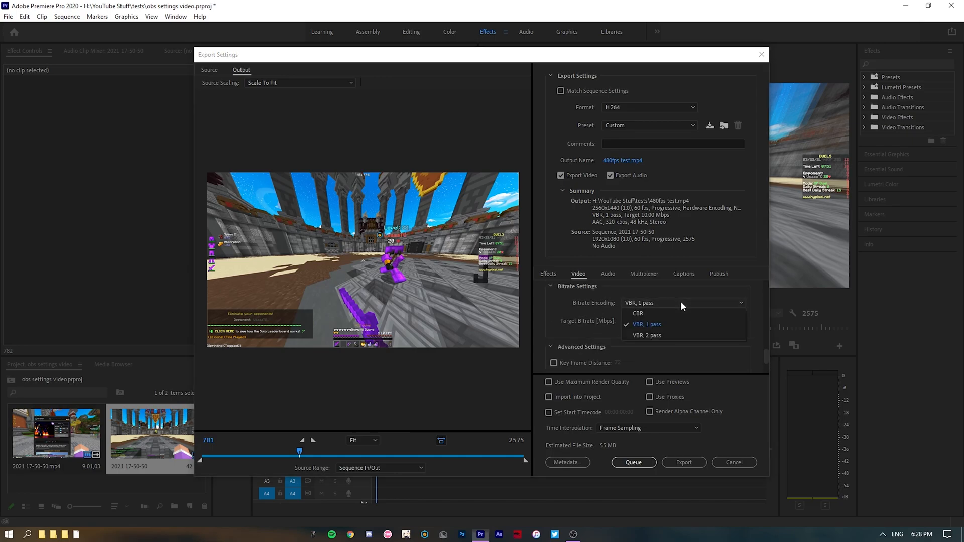
{"action": "left_click", "coordinate": [637, 314]}
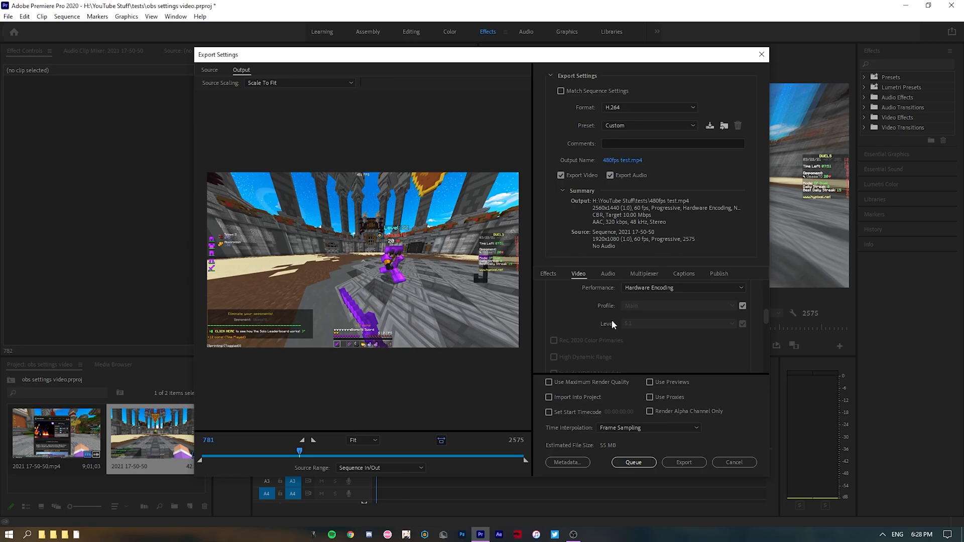
{"action": "scroll", "scroll_direction": "down", "scroll_amount": 3}
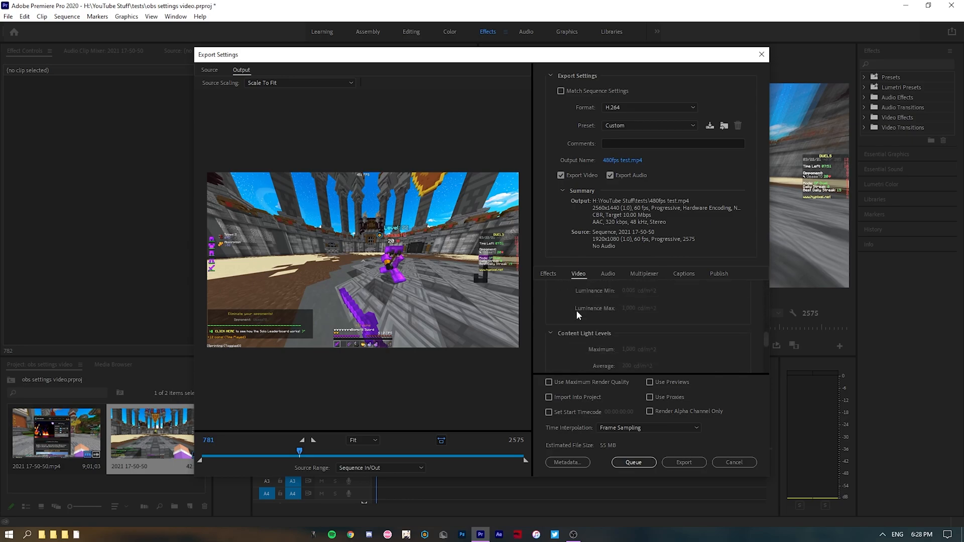
{"action": "scroll", "scroll_direction": "down", "scroll_amount": 3}
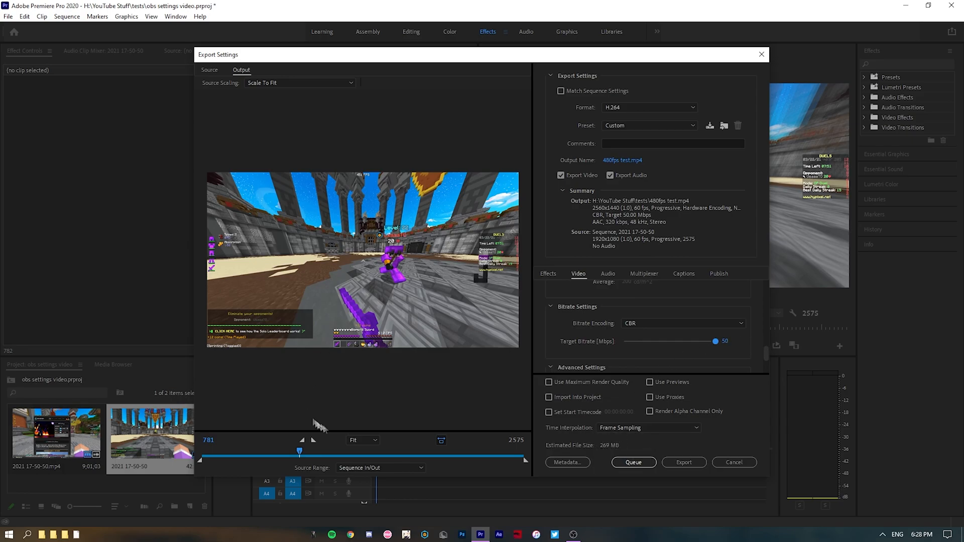
{"action": "mouse_move", "coordinate": [430, 341]}
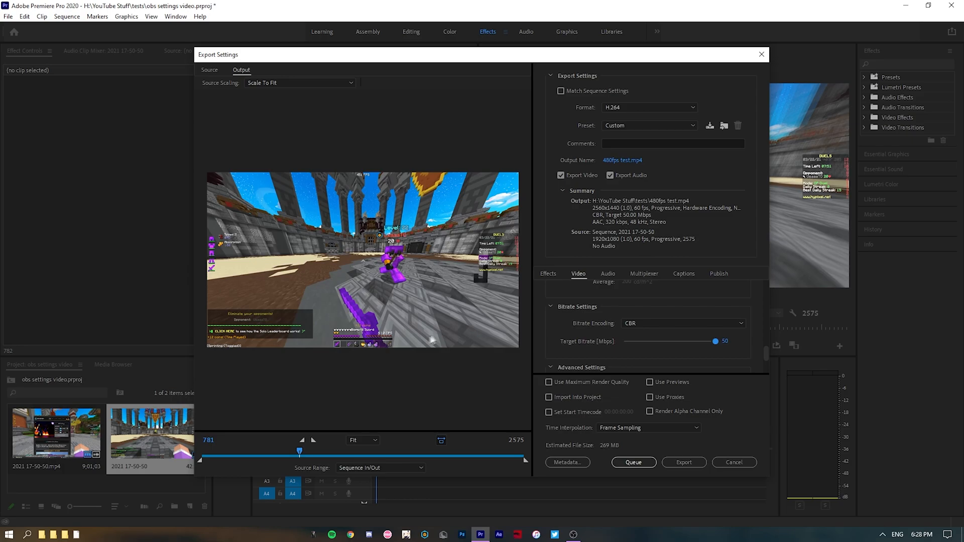
{"action": "mouse_move", "coordinate": [723, 341]}
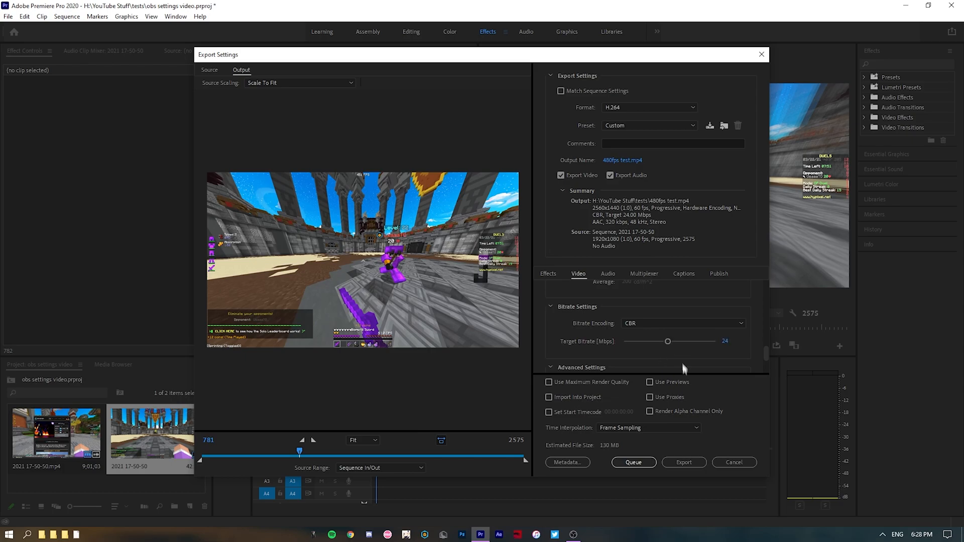
{"action": "mouse_move", "coordinate": [639, 341]}
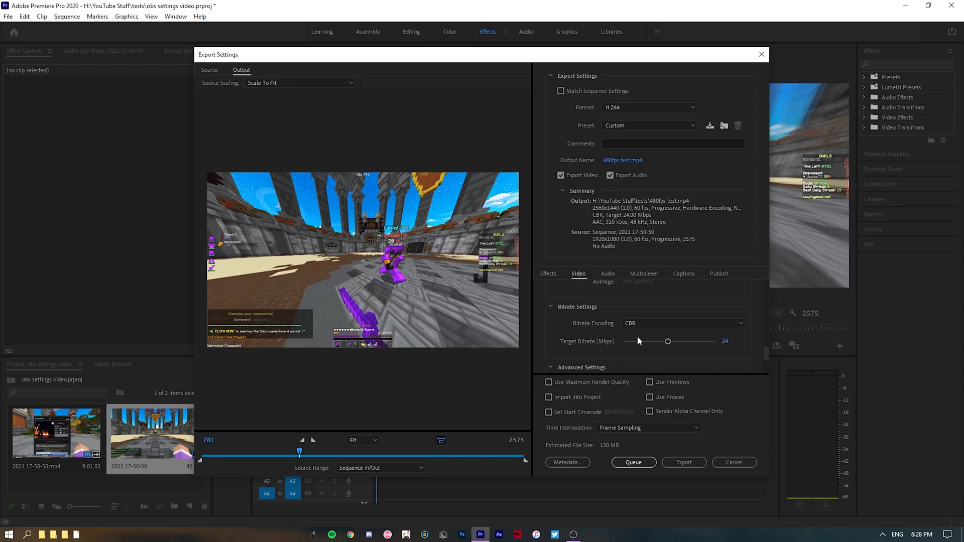
{"action": "mouse_move", "coordinate": [640, 343]}
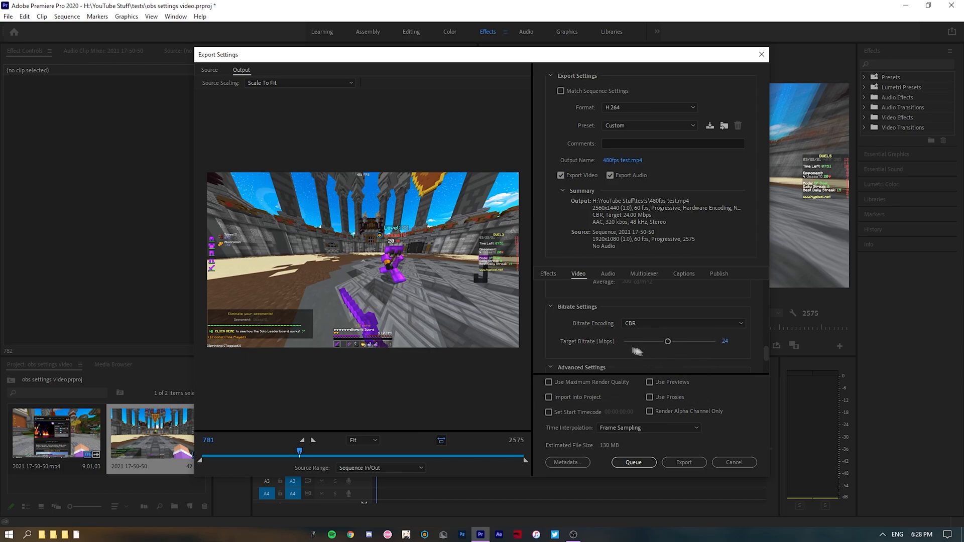
{"action": "mouse_move", "coordinate": [630, 344]}
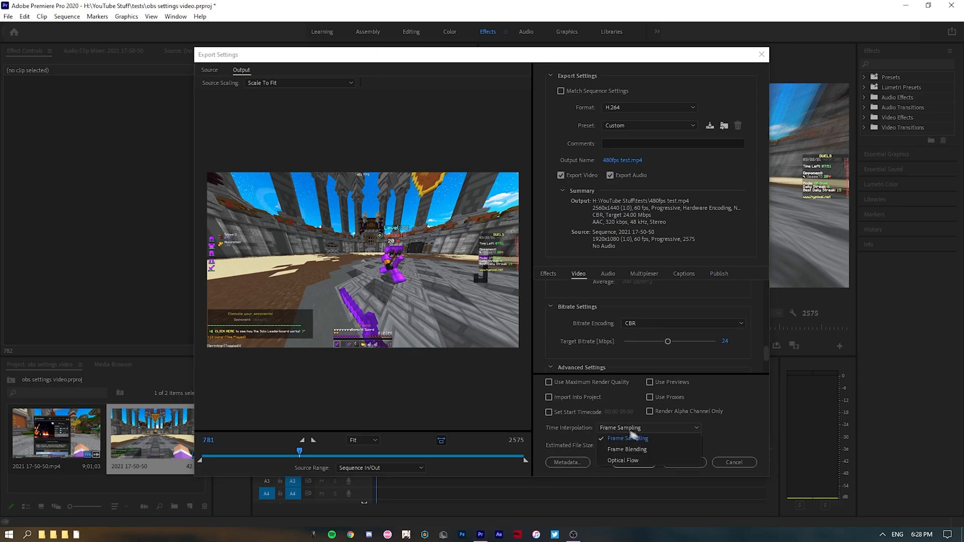
Set Time Interpolation to Frame Blending, enable Maximum Render Quality and start the export.
{"action": "left_click", "coordinate": [626, 449]}
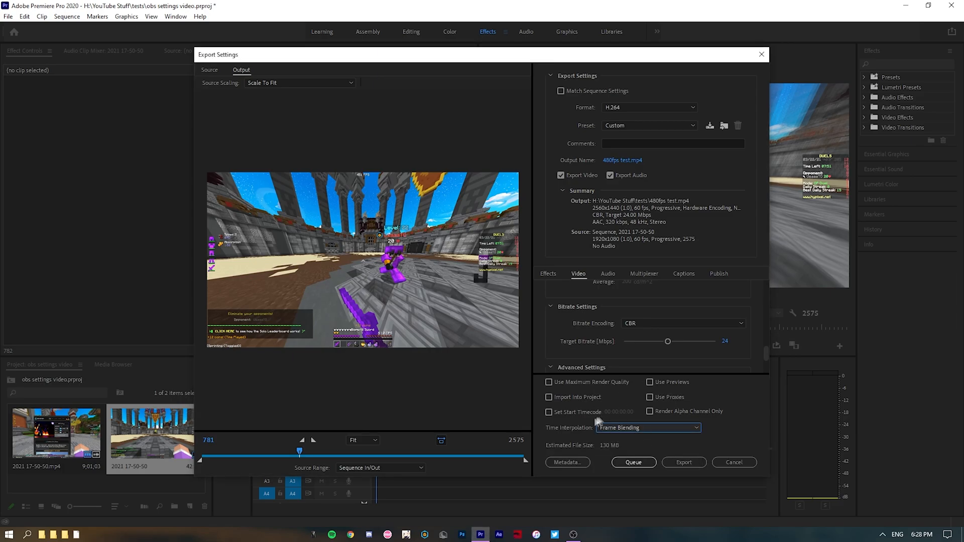
{"action": "left_click", "coordinate": [548, 382]}
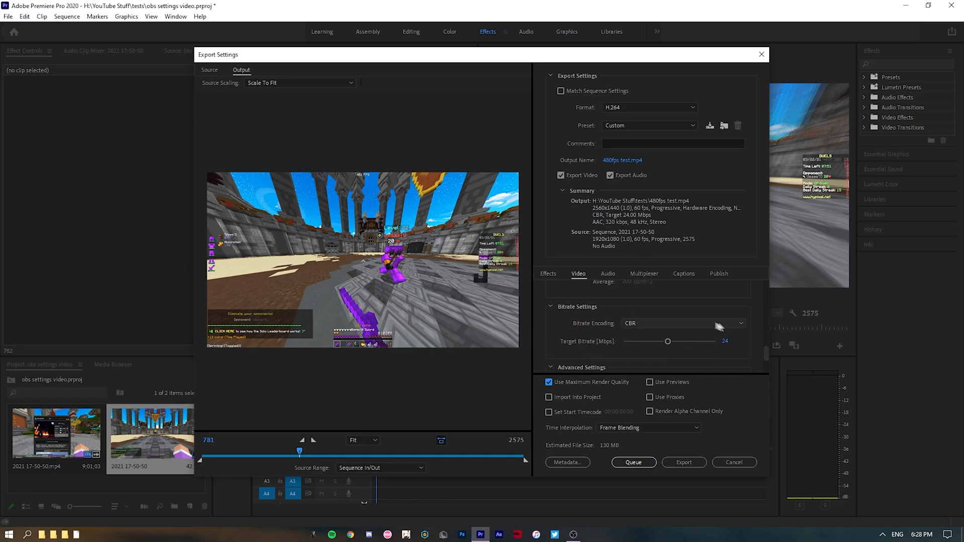
{"action": "mouse_move", "coordinate": [549, 352]}
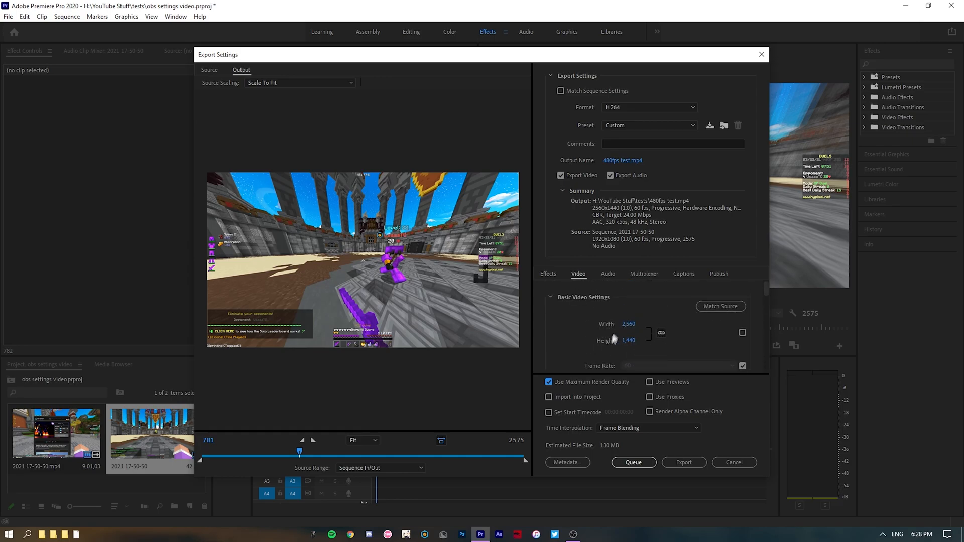
{"action": "mouse_move", "coordinate": [576, 326]}
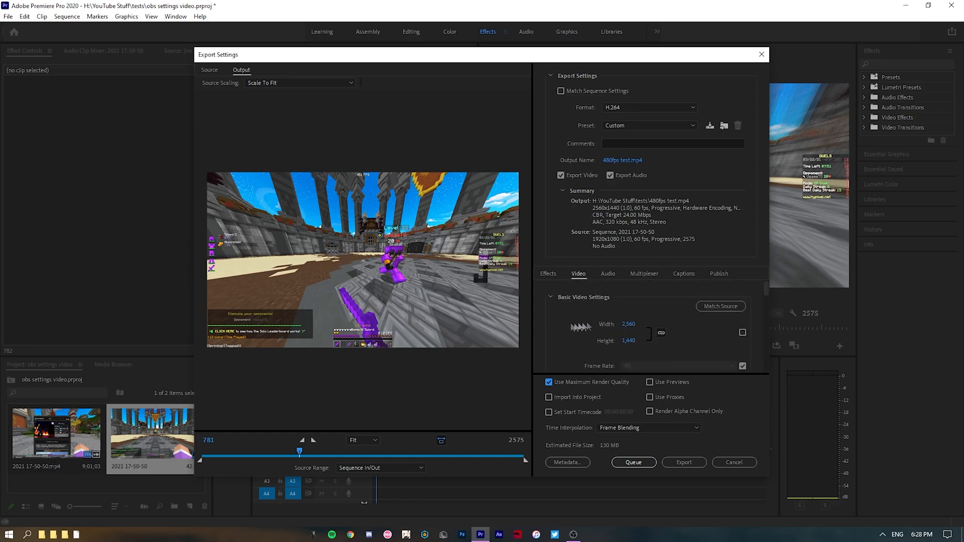
{"action": "scroll", "scroll_direction": "down", "scroll_amount": 3}
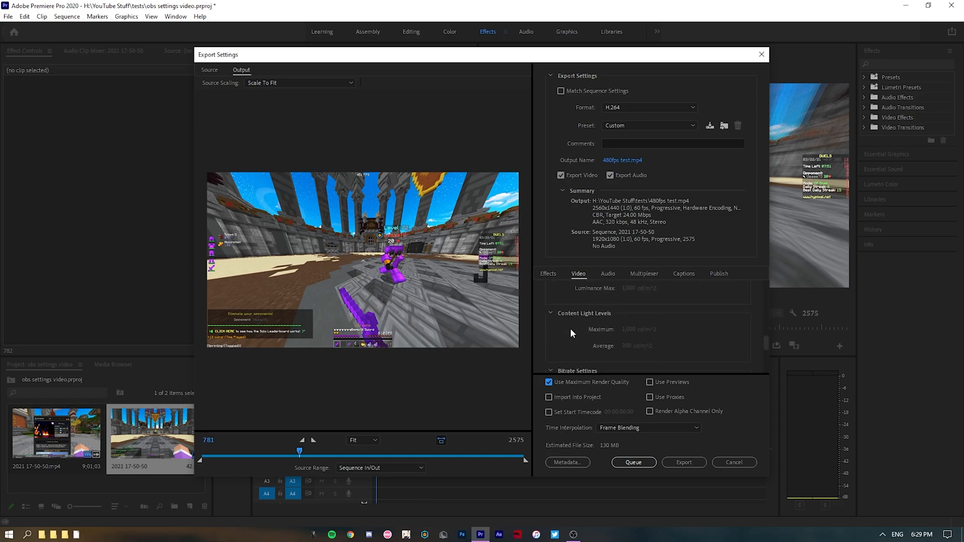
{"action": "scroll", "scroll_direction": "down", "scroll_amount": 3}
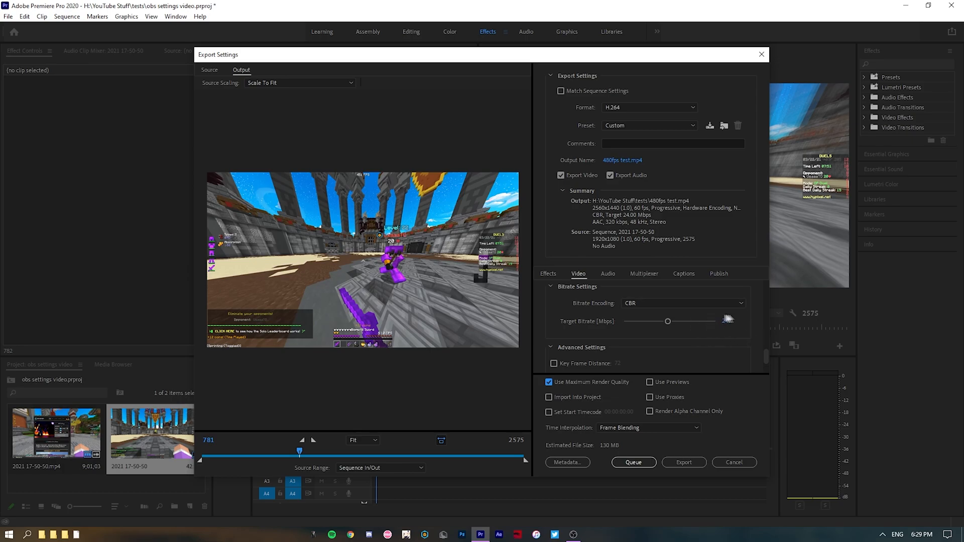
{"action": "left_click", "coordinate": [682, 462]}
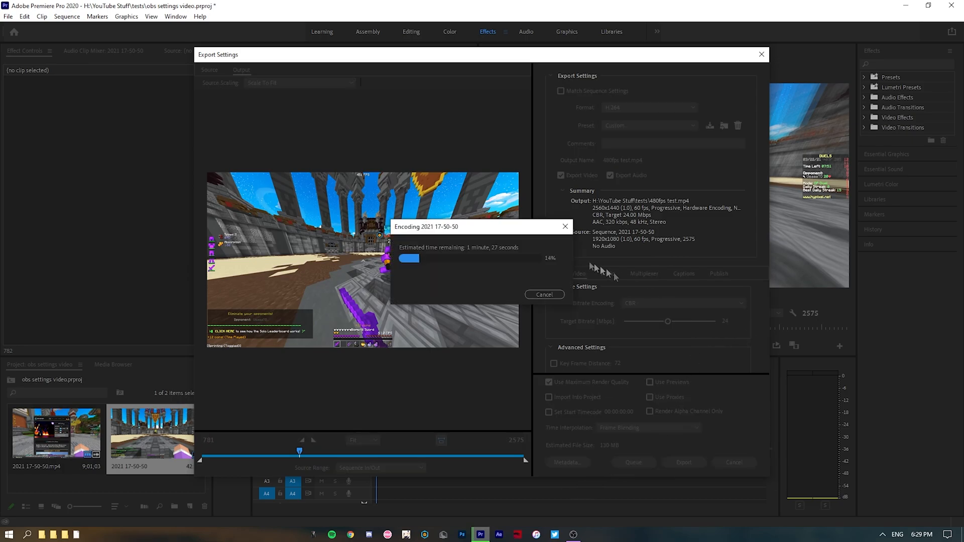
Bring up the OBS recording window and enable its preview.
{"action": "left_click", "coordinate": [571, 534]}
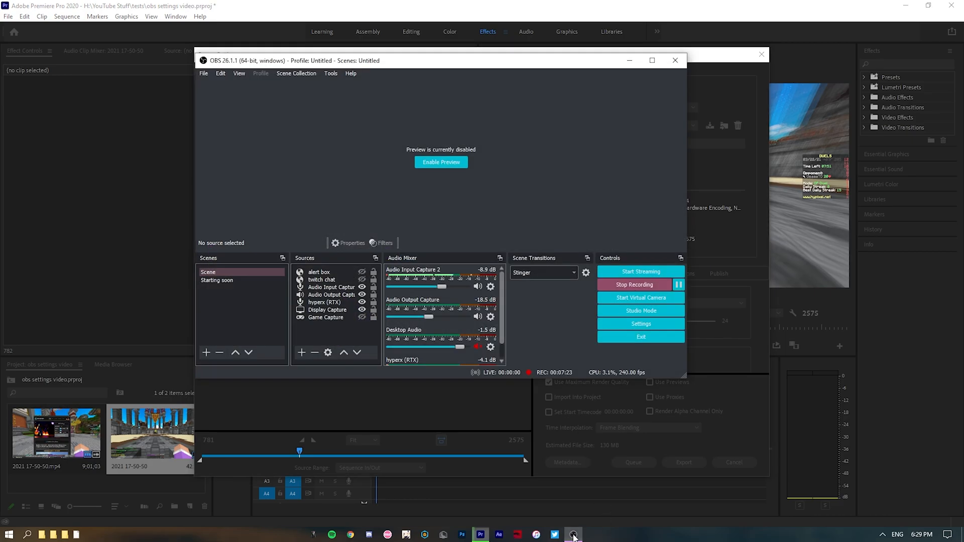
{"action": "left_click", "coordinate": [441, 162]}
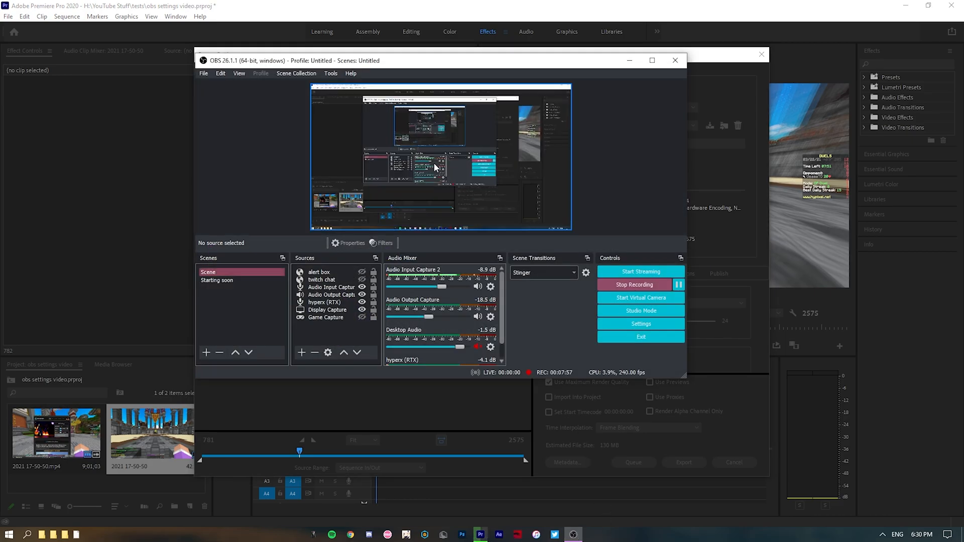